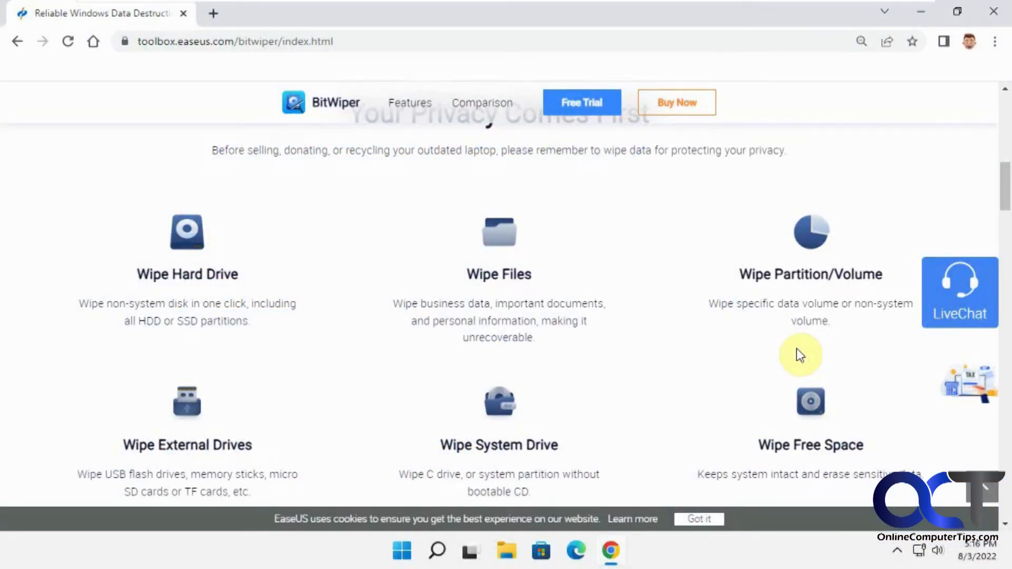
mouse_move(468, 520)
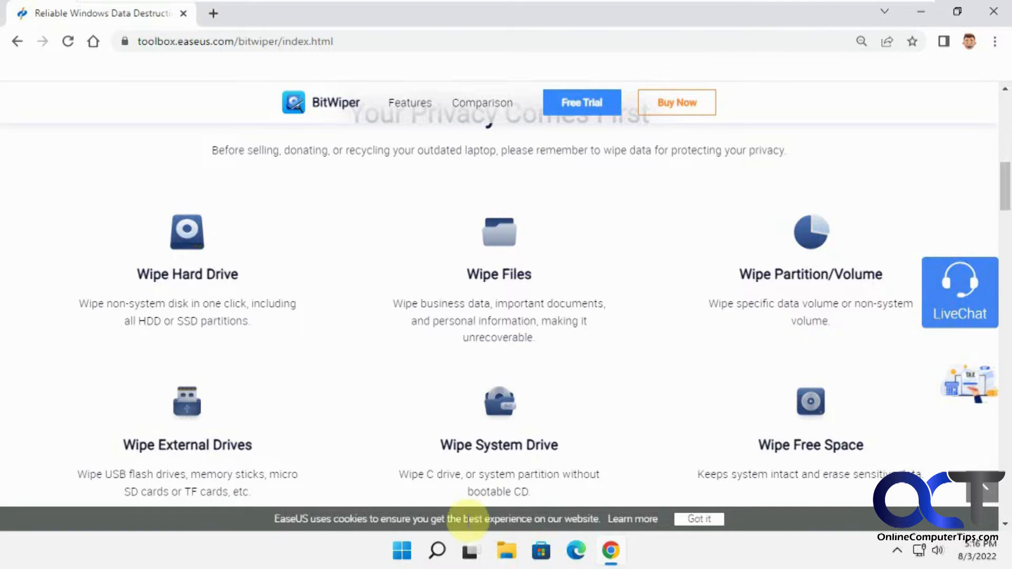
mouse_move(386, 298)
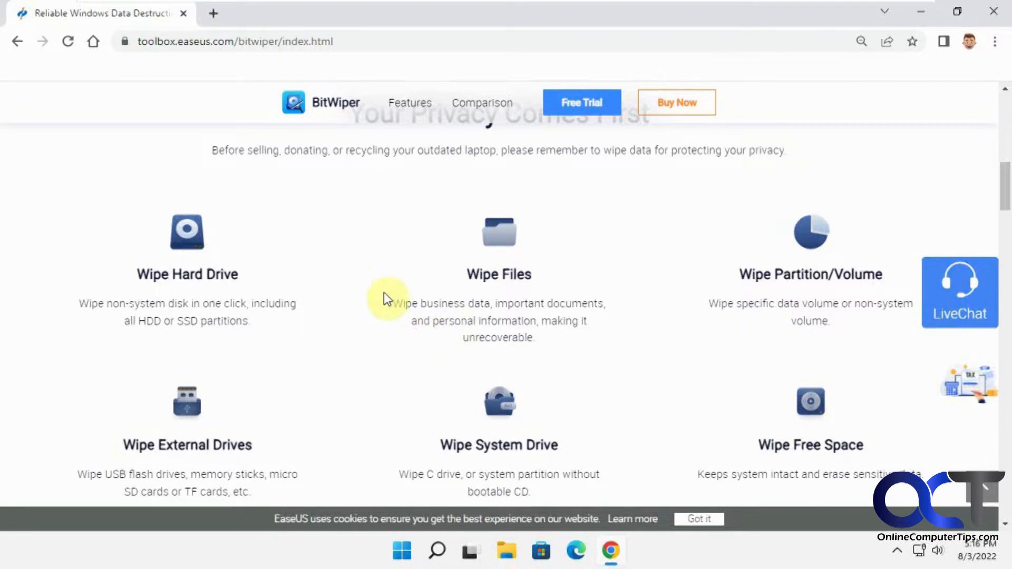
mouse_move(384, 283)
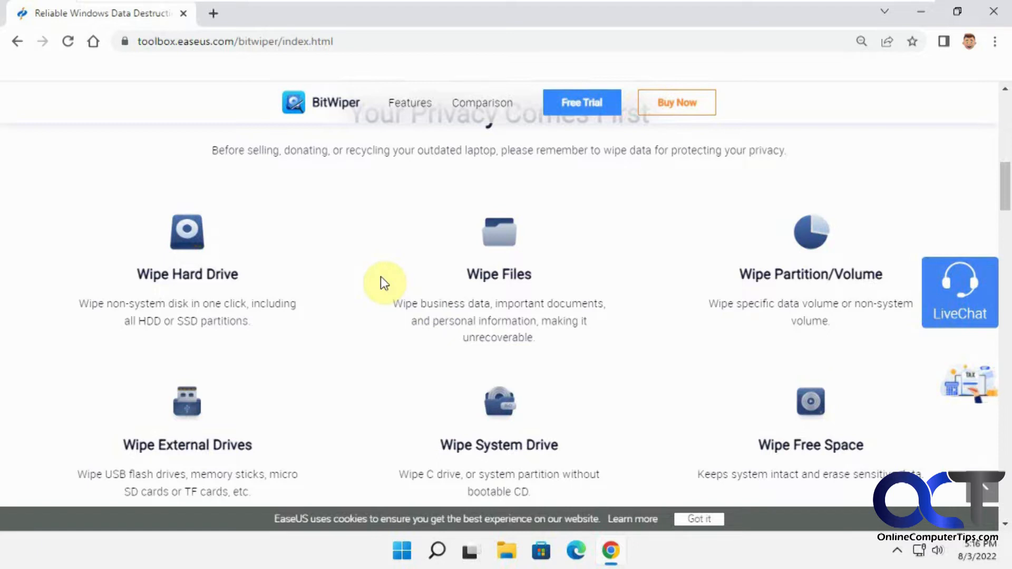
mouse_move(326, 272)
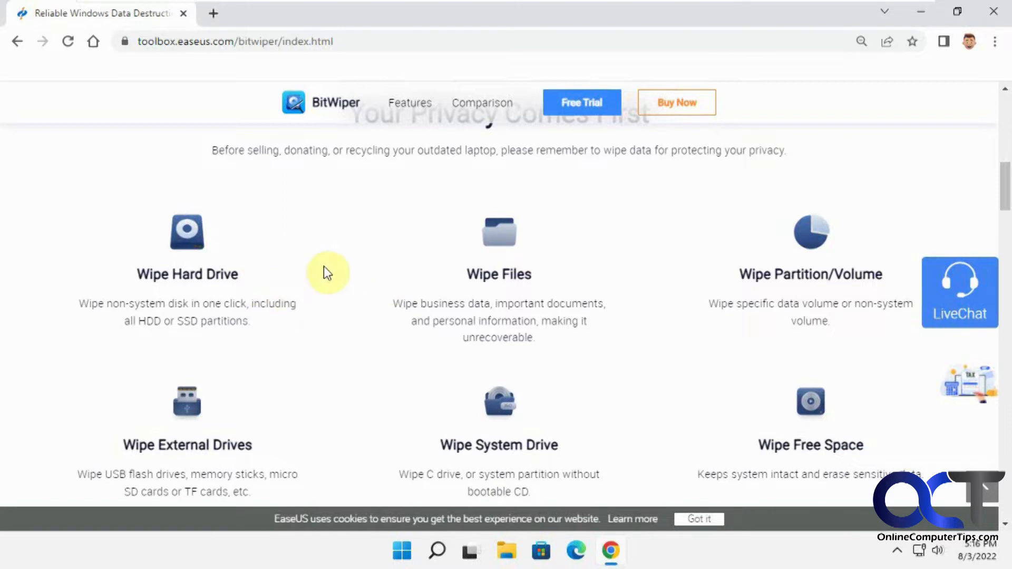
mouse_move(336, 285)
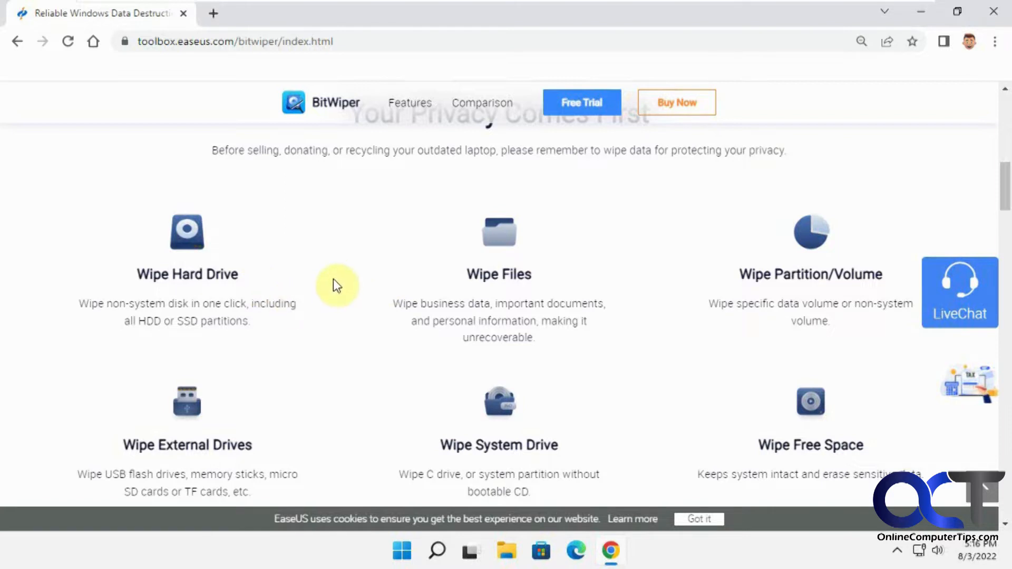
mouse_move(440, 291)
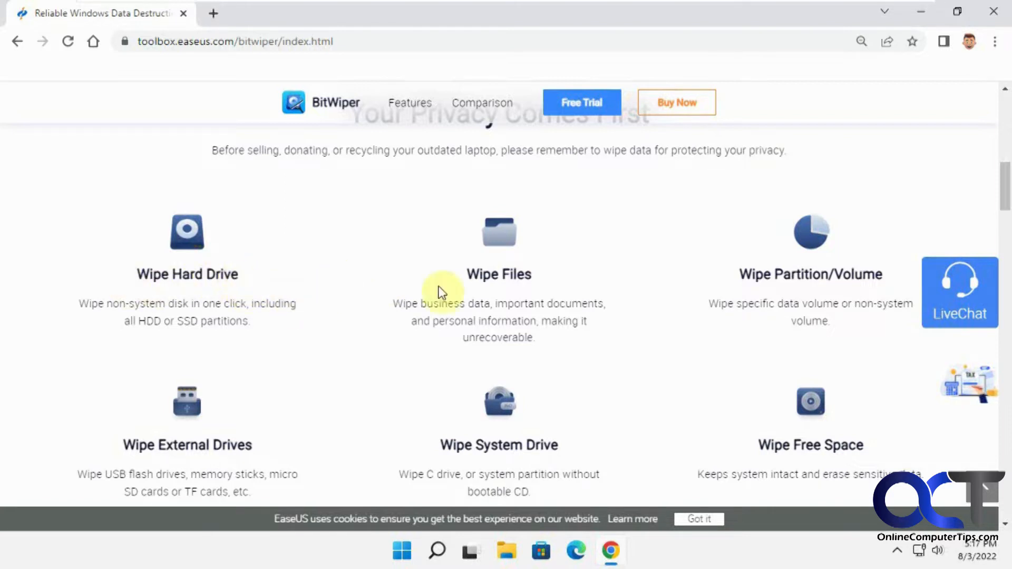
mouse_move(815, 278)
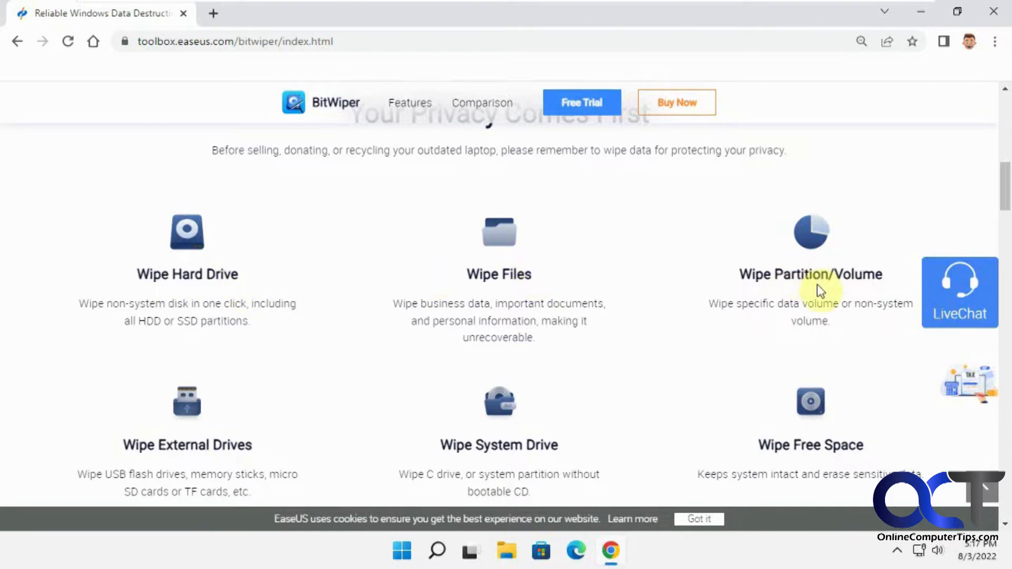
mouse_move(541, 445)
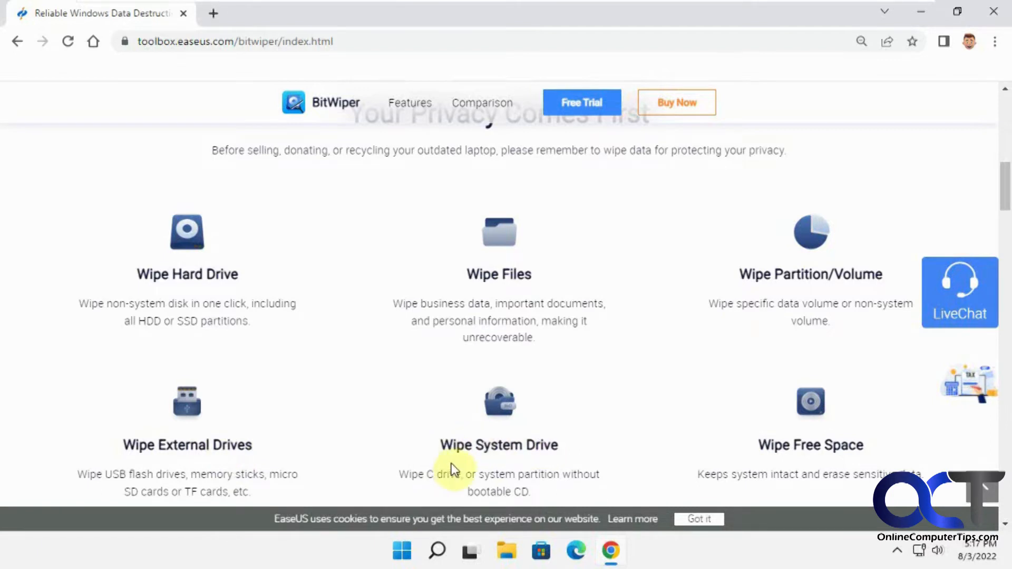
mouse_move(861, 447)
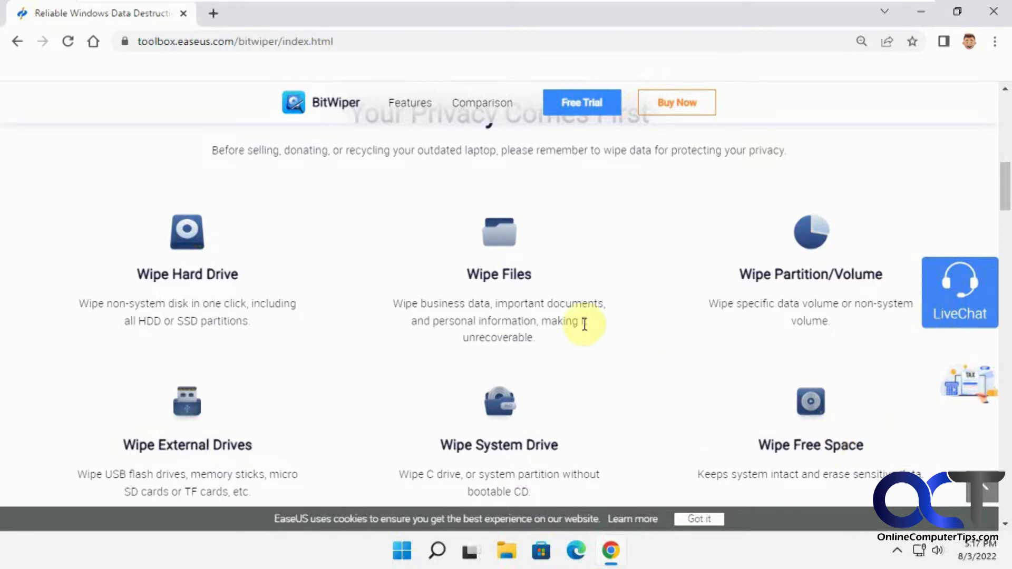
mouse_move(574, 277)
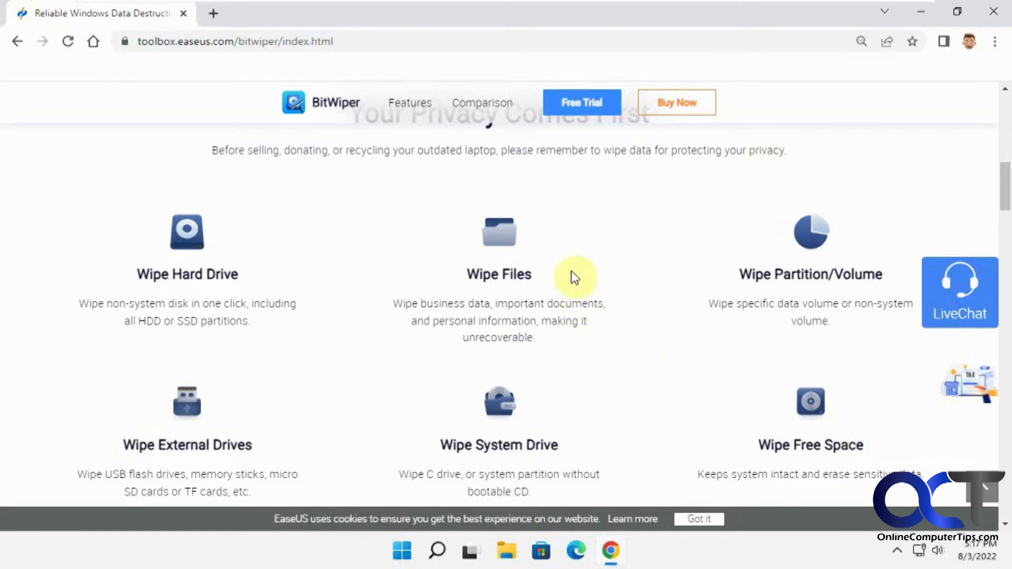
Go to the BitWiper pricing page and switch from Professional to Technician licence plans.
click(676, 103)
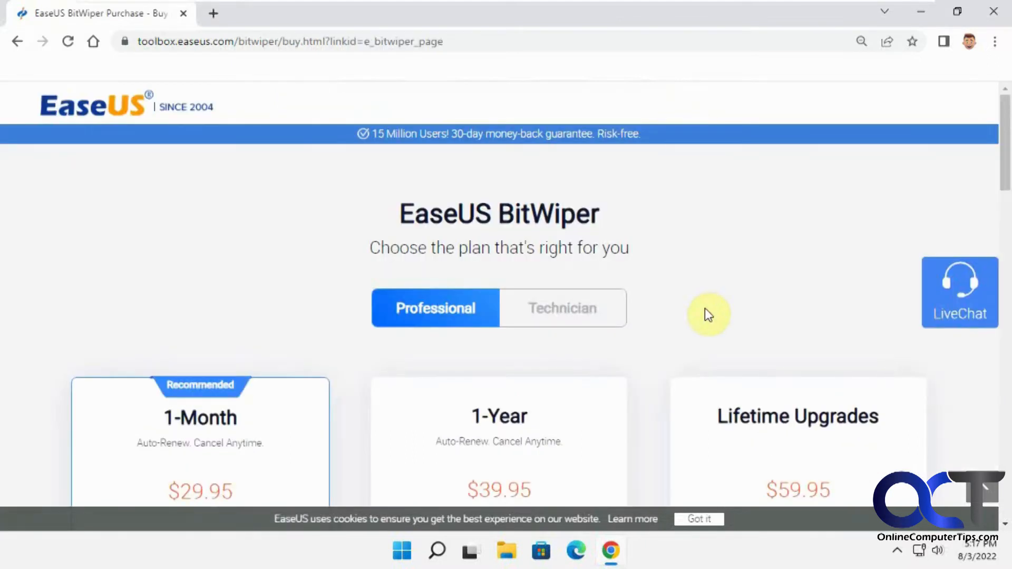
scroll(down, 3)
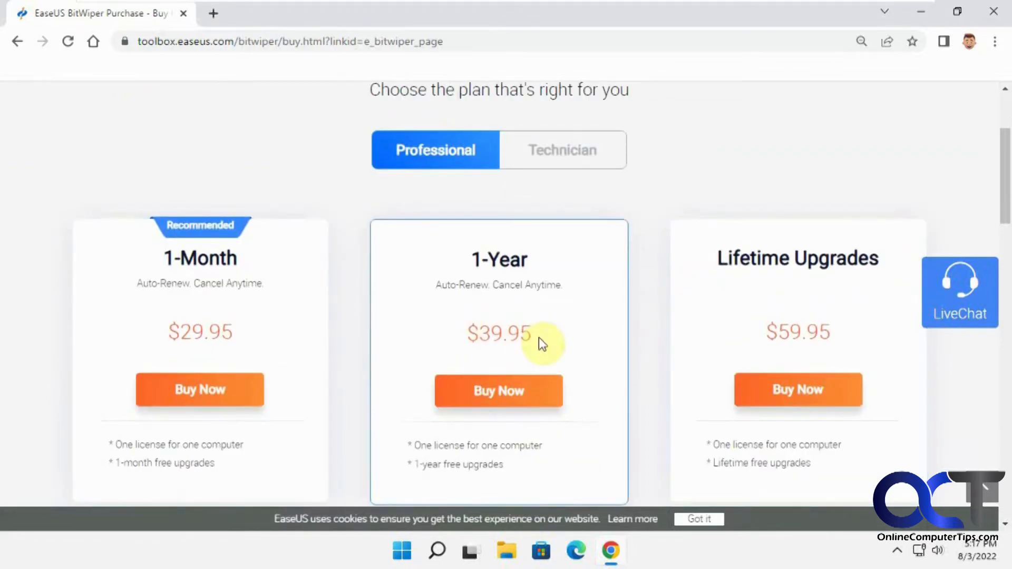
mouse_move(813, 341)
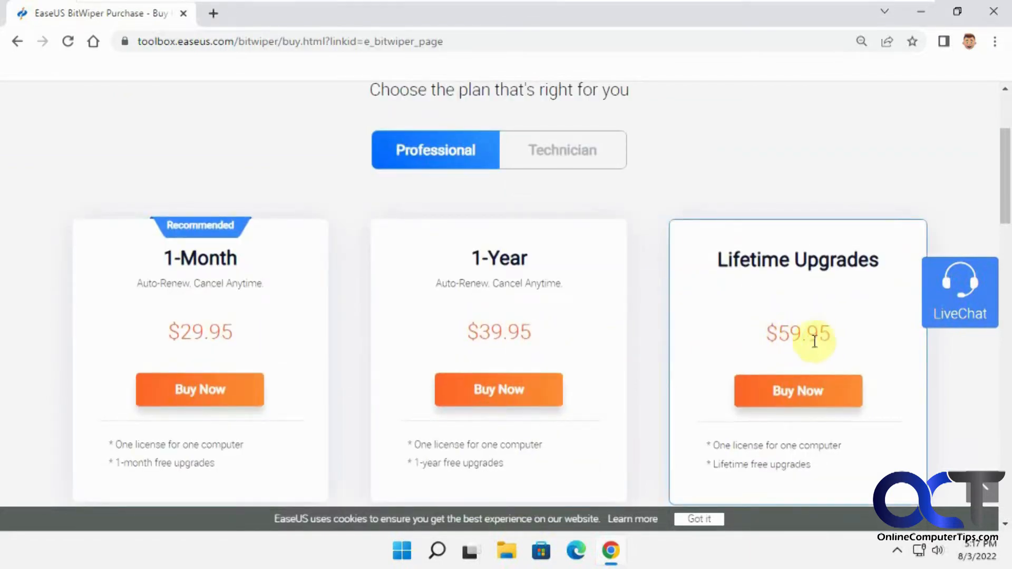
mouse_move(510, 335)
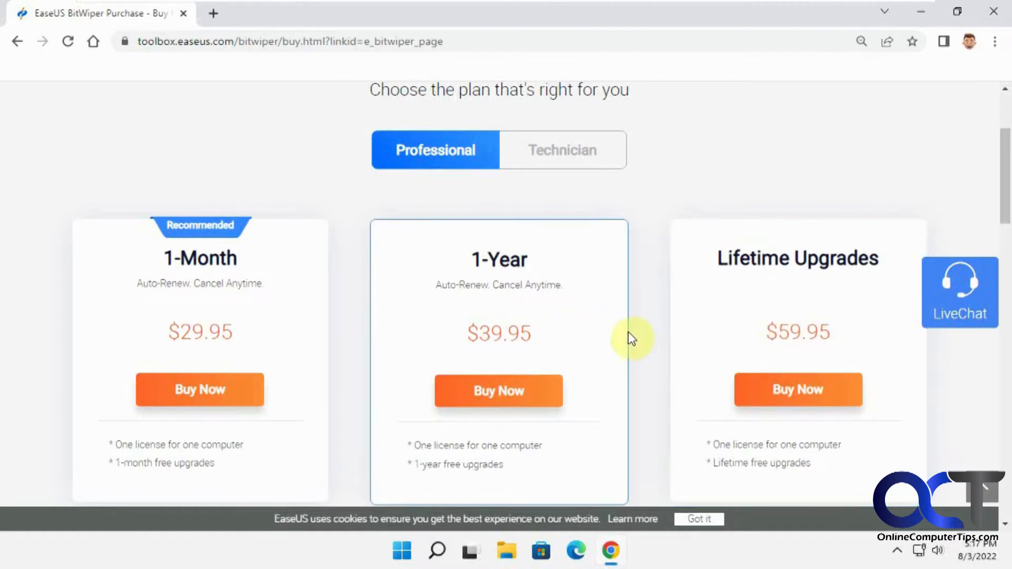
click(562, 149)
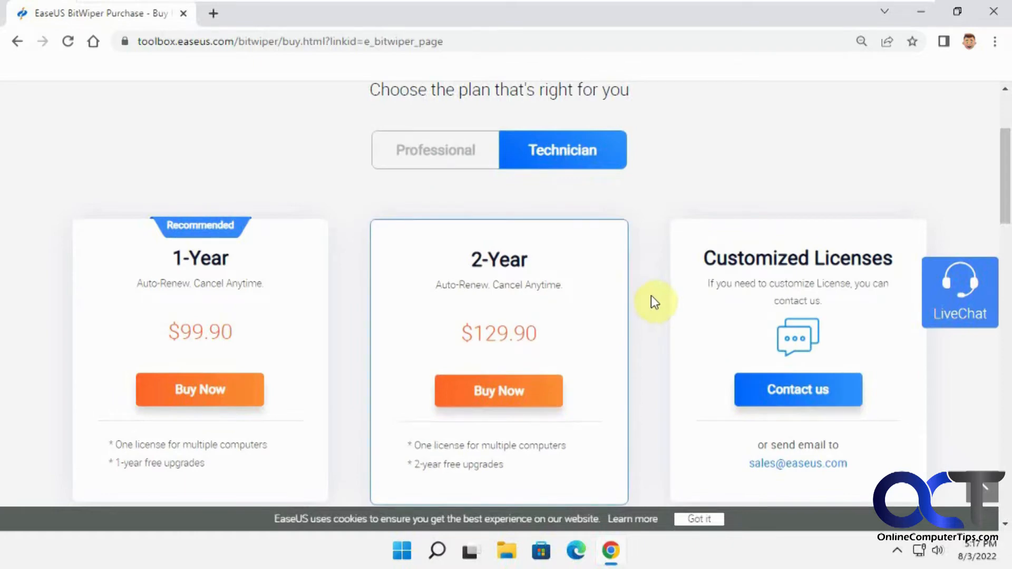
scroll(up, 3)
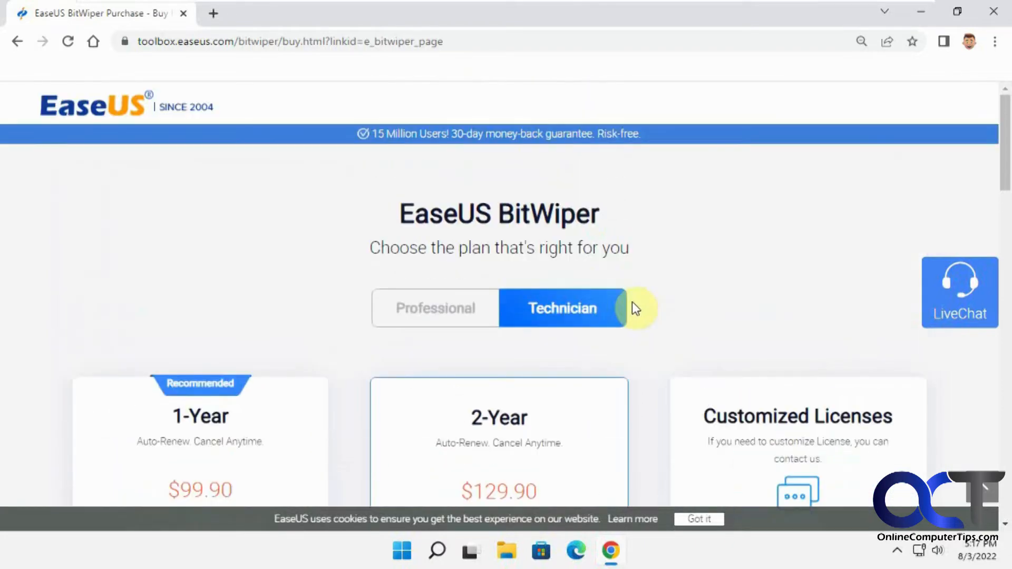
mouse_move(925, 18)
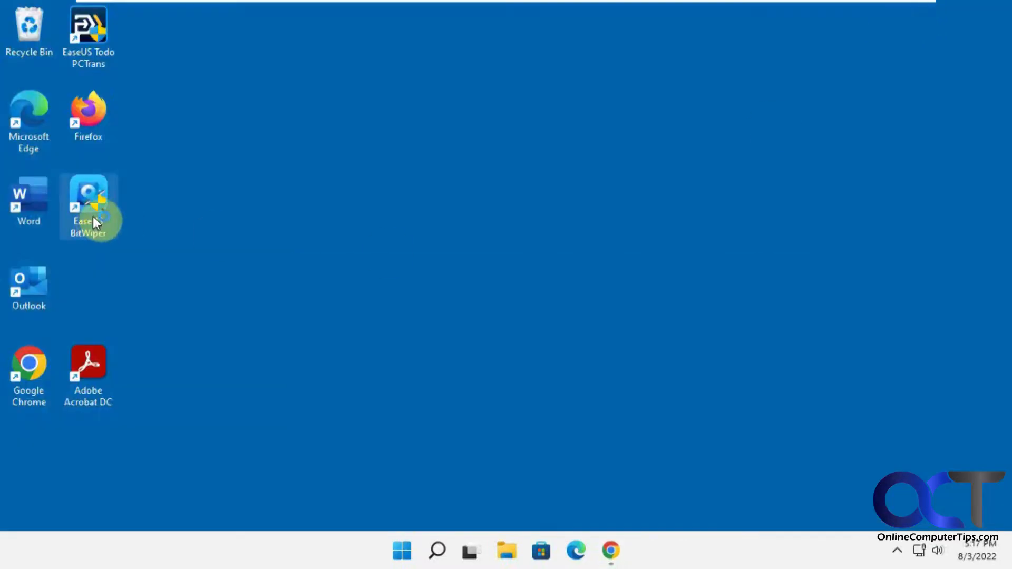
mouse_move(89, 206)
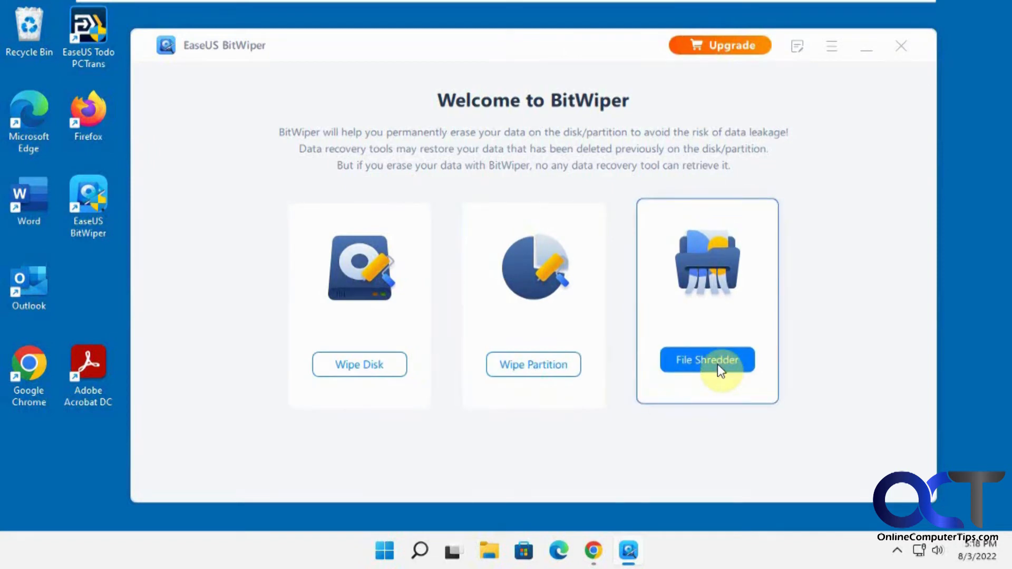
Start File Shredder from the welcome screen, reaching the Add File step.
click(706, 361)
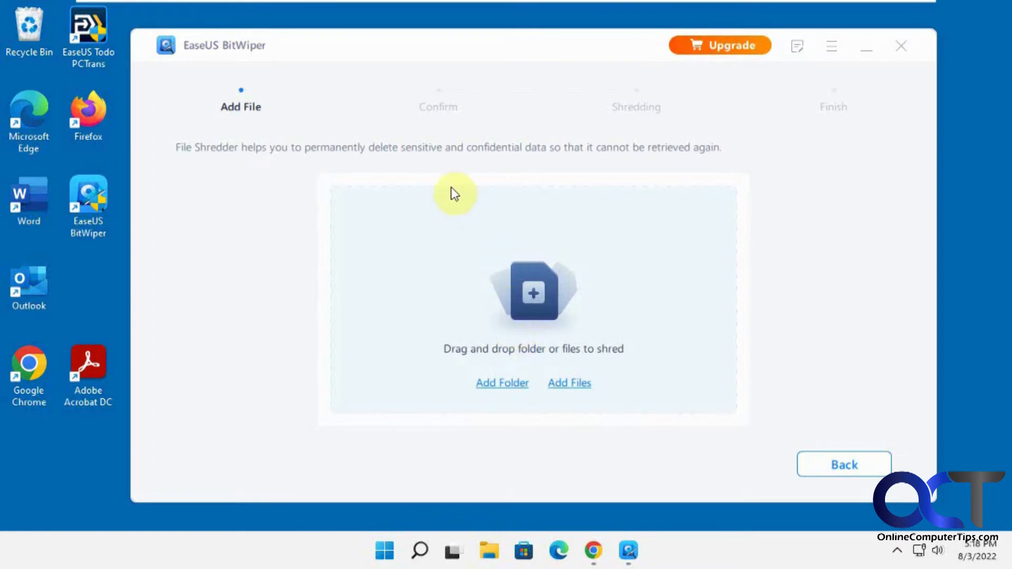
mouse_move(488, 551)
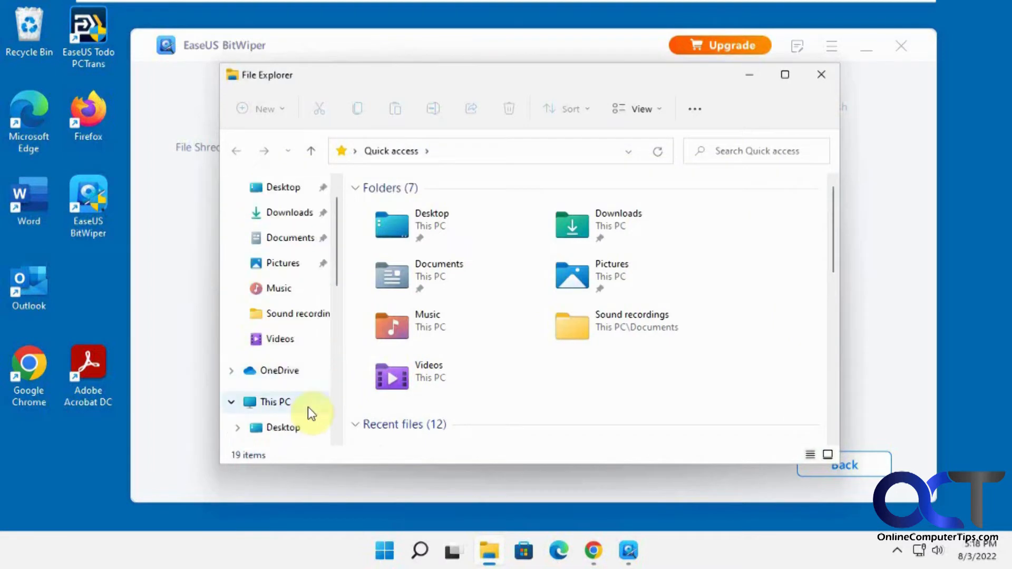
mouse_move(304, 213)
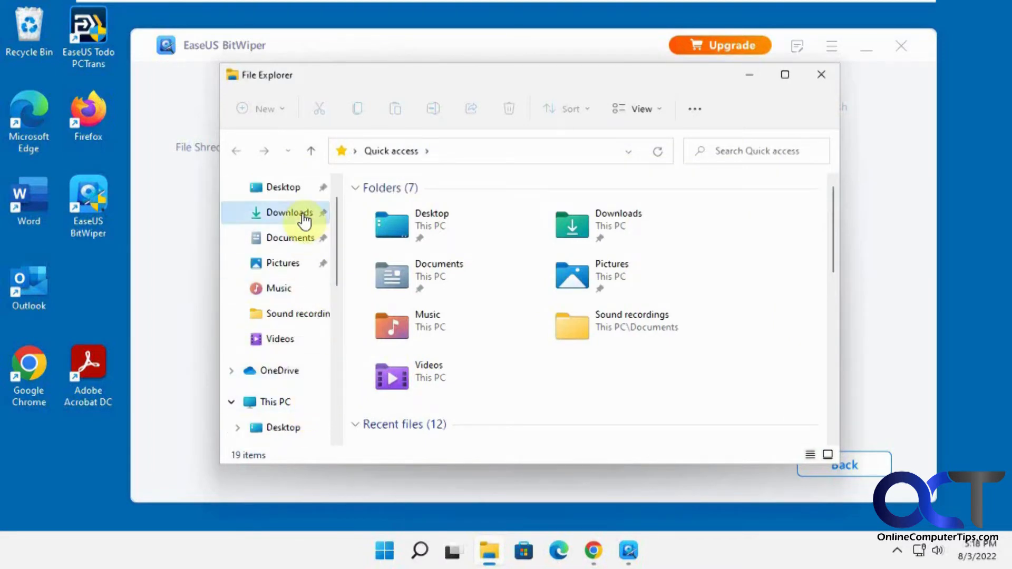
Add winzip26.exe from the Downloads folder and shred it permanently.
click(289, 212)
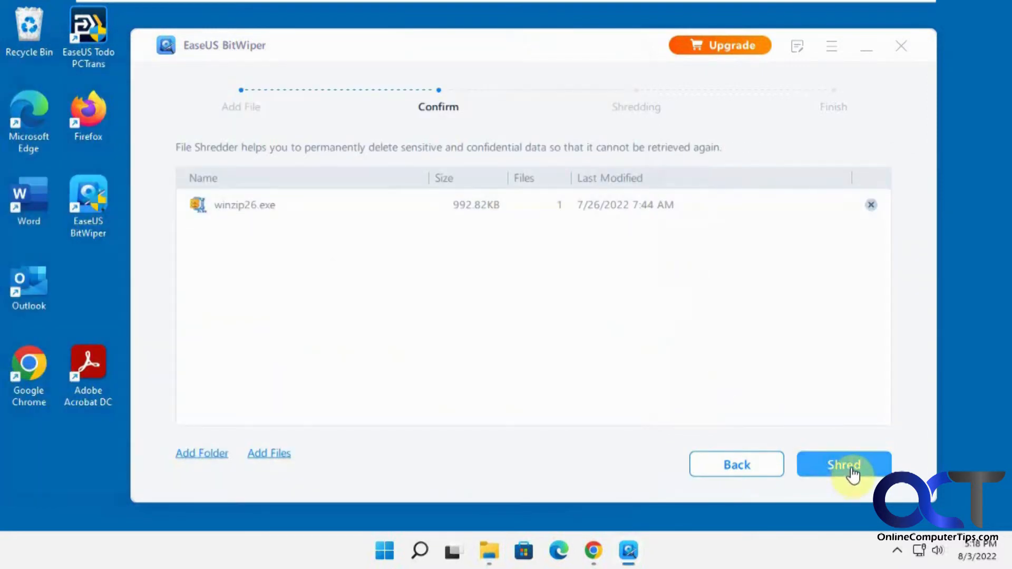
click(844, 464)
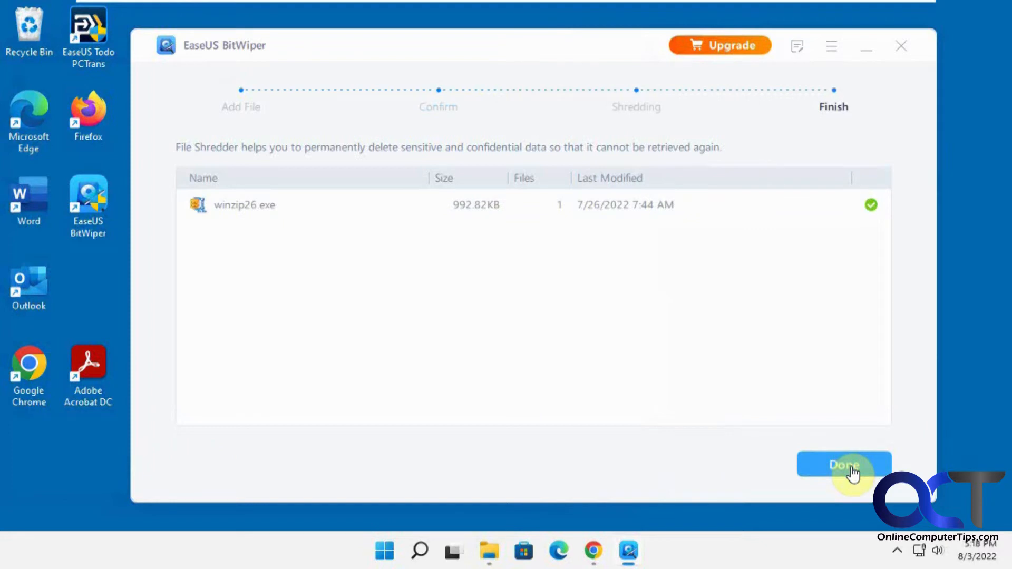
mouse_move(363, 162)
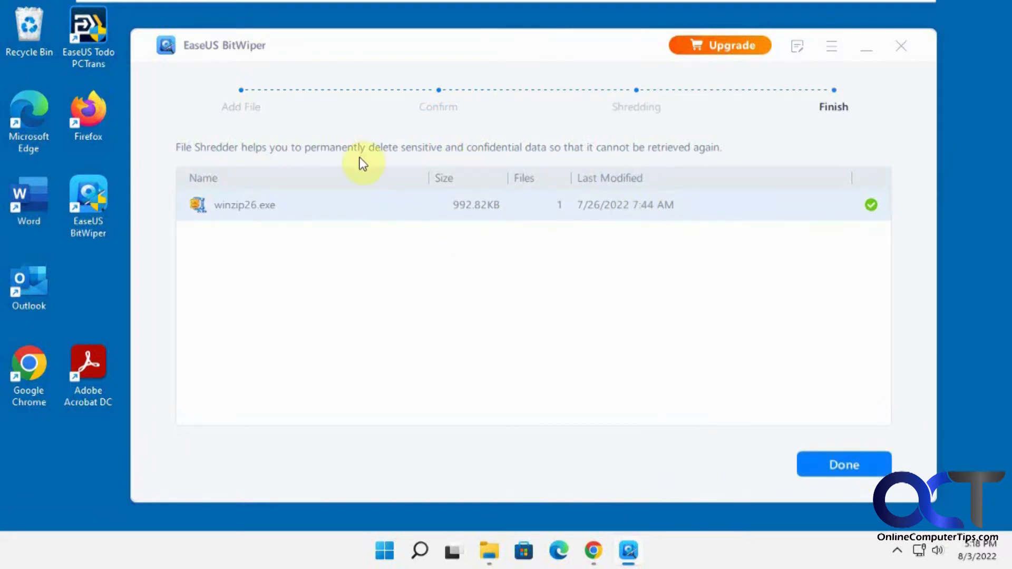
mouse_move(820, 416)
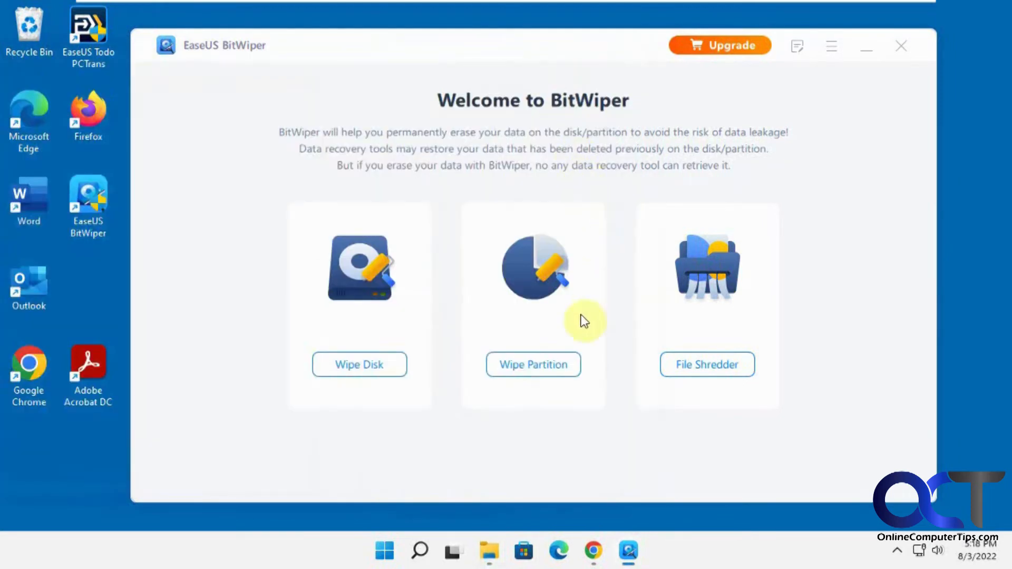
Start Wipe Partition, select the F: New (NTFS) partition and continue to method selection.
click(533, 364)
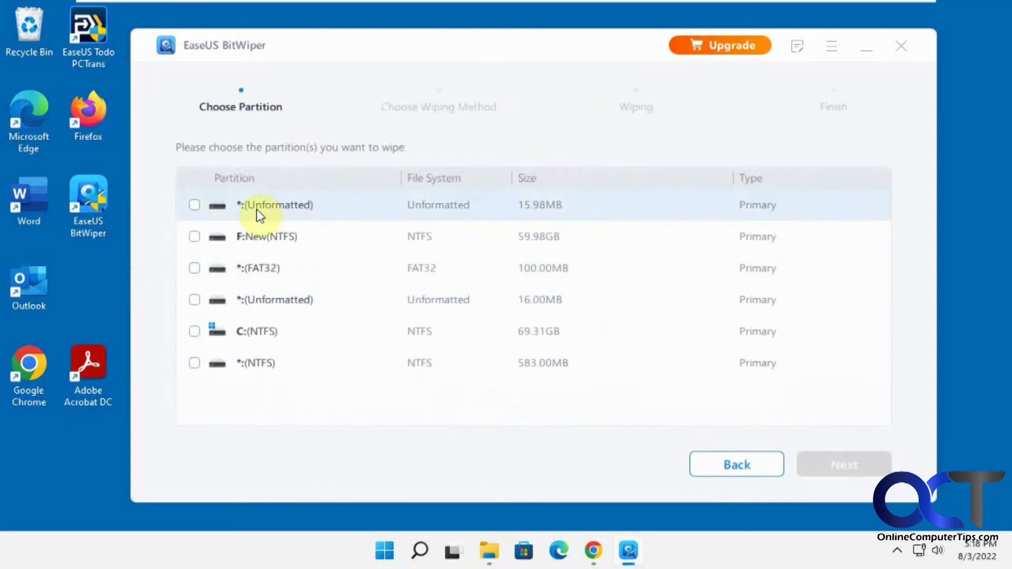
click(487, 551)
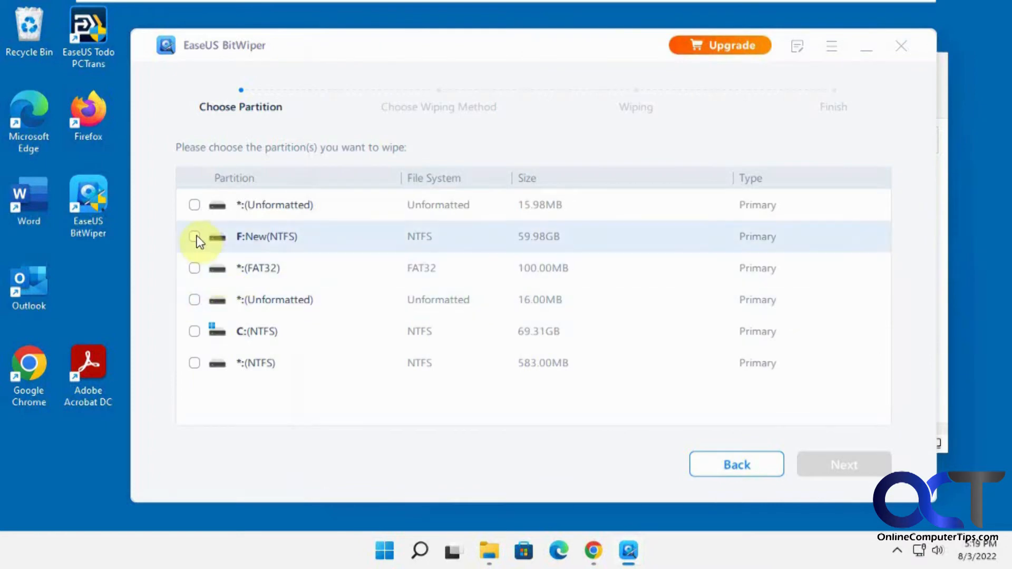
click(194, 237)
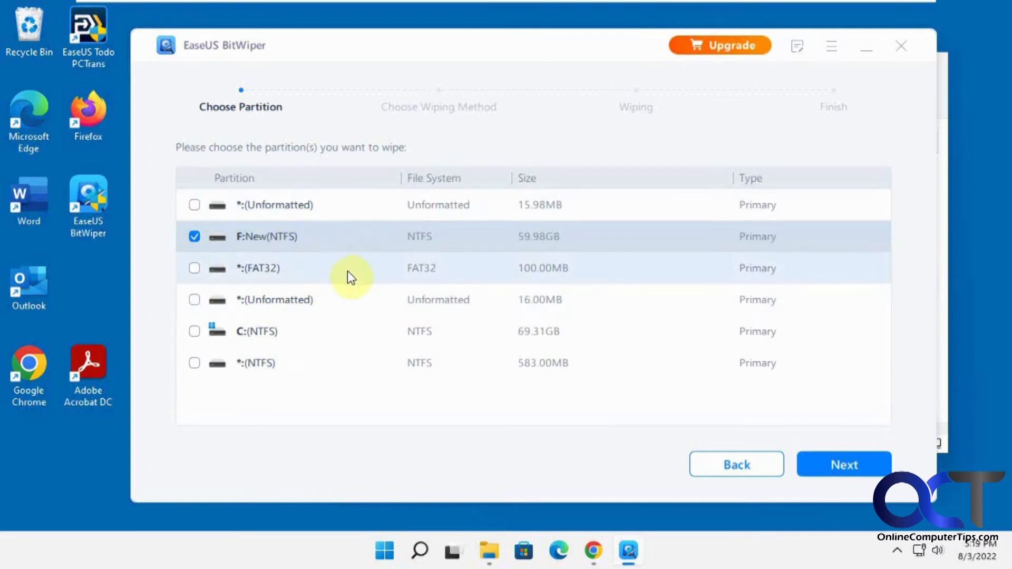
mouse_move(287, 313)
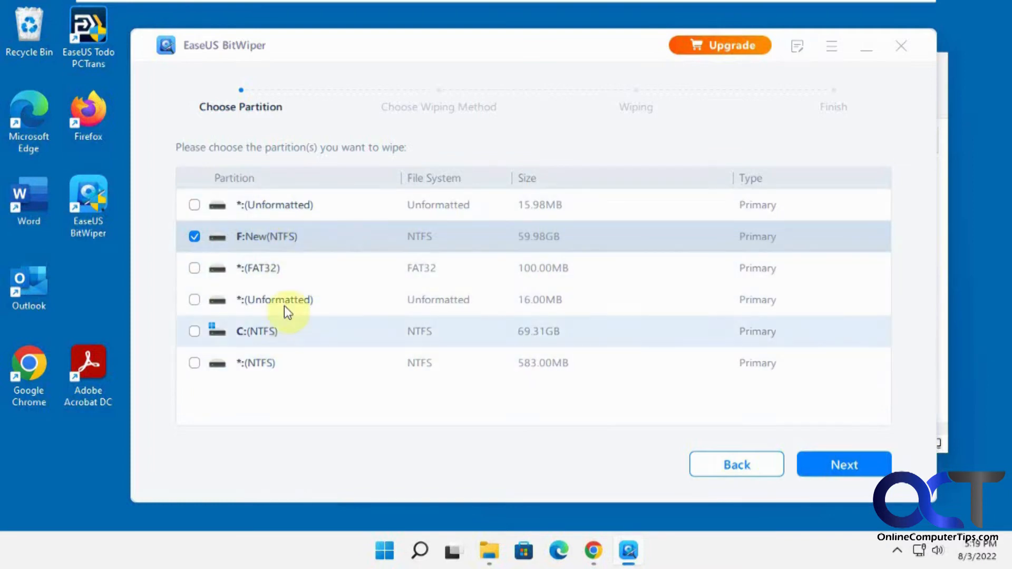
mouse_move(502, 368)
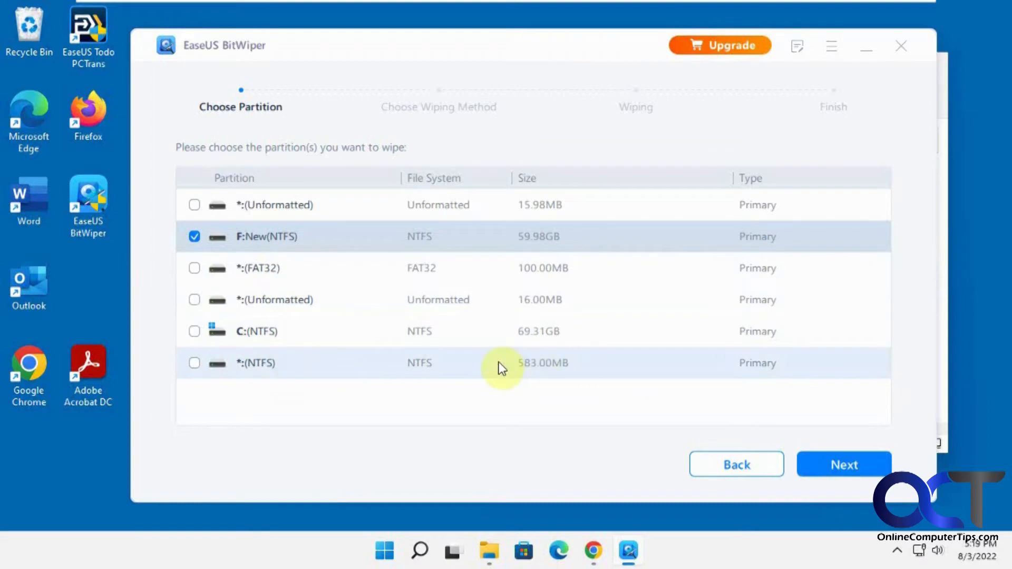
mouse_move(374, 377)
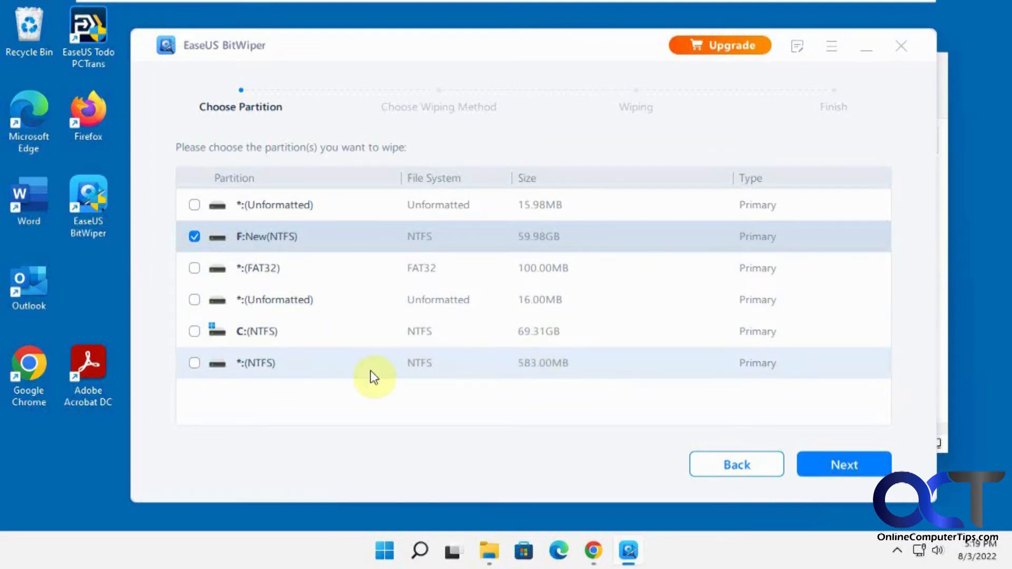
mouse_move(271, 252)
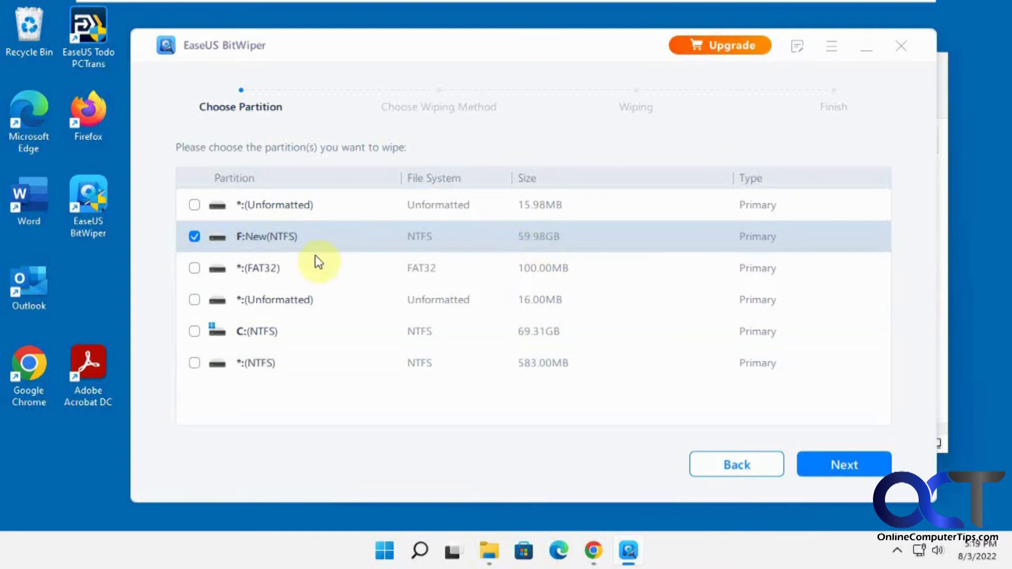
mouse_move(496, 551)
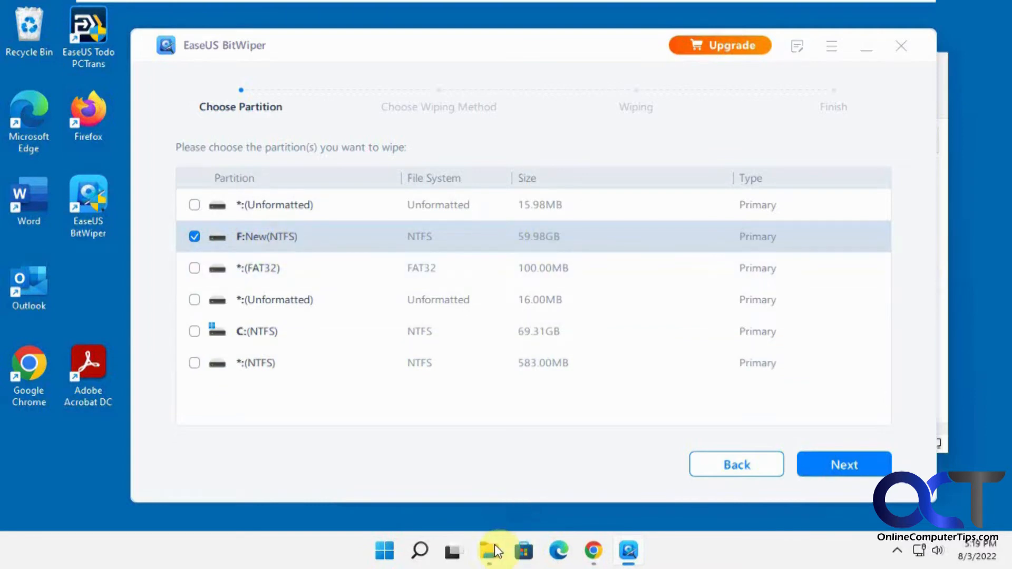
click(488, 550)
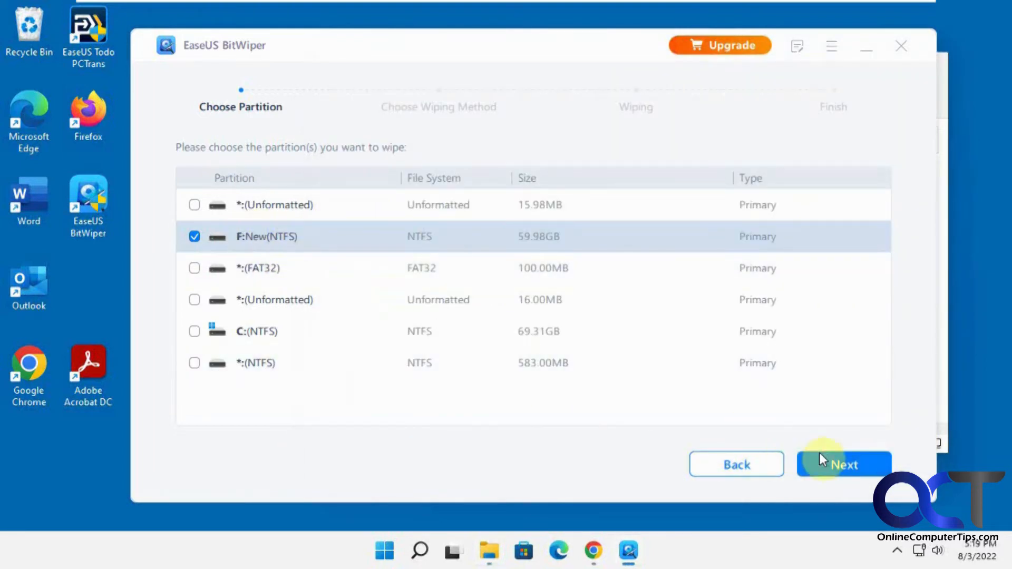
click(844, 464)
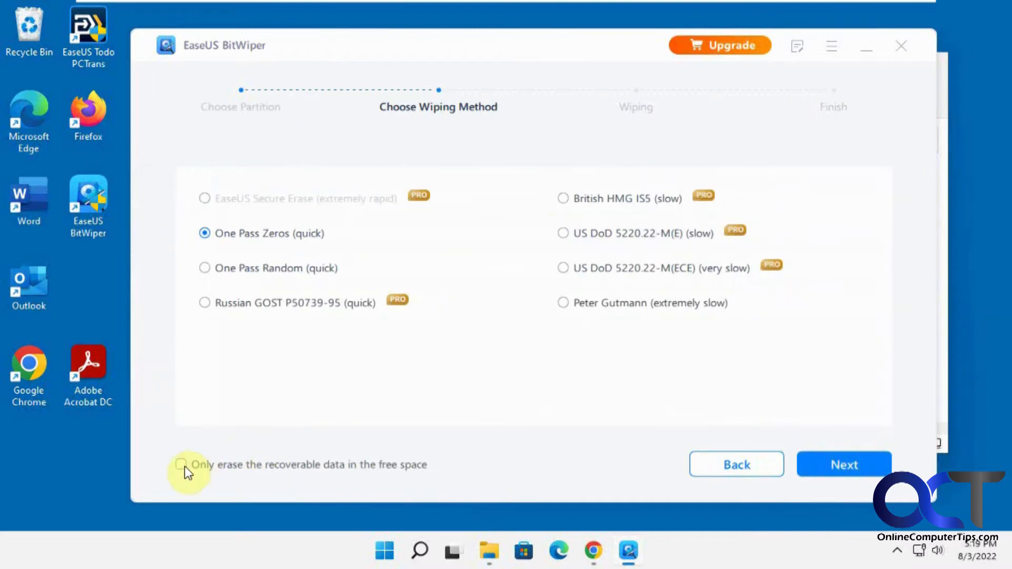
Wipe only the recoverable free-space data on F: using One Pass Zeros.
click(181, 464)
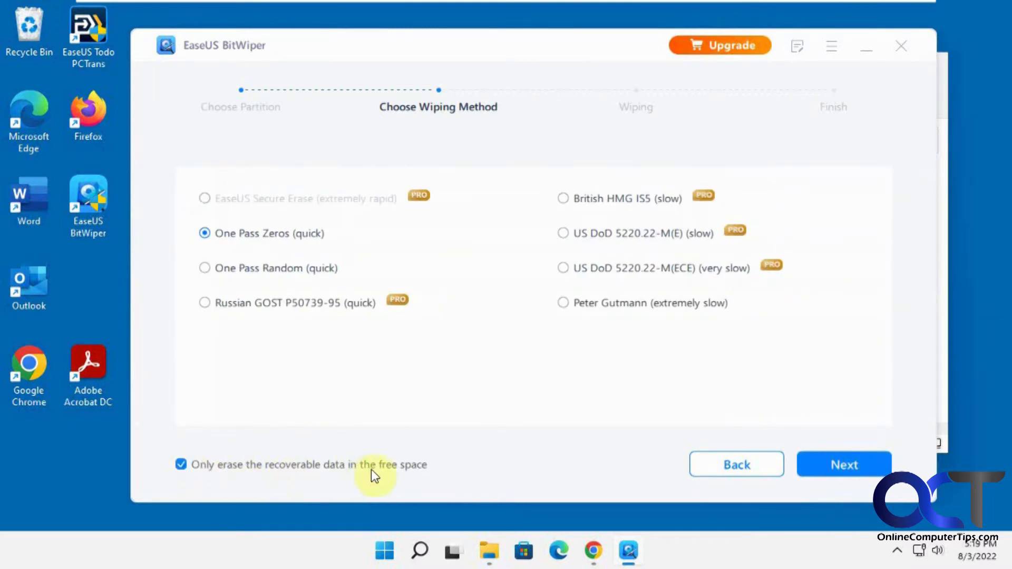
mouse_move(539, 471)
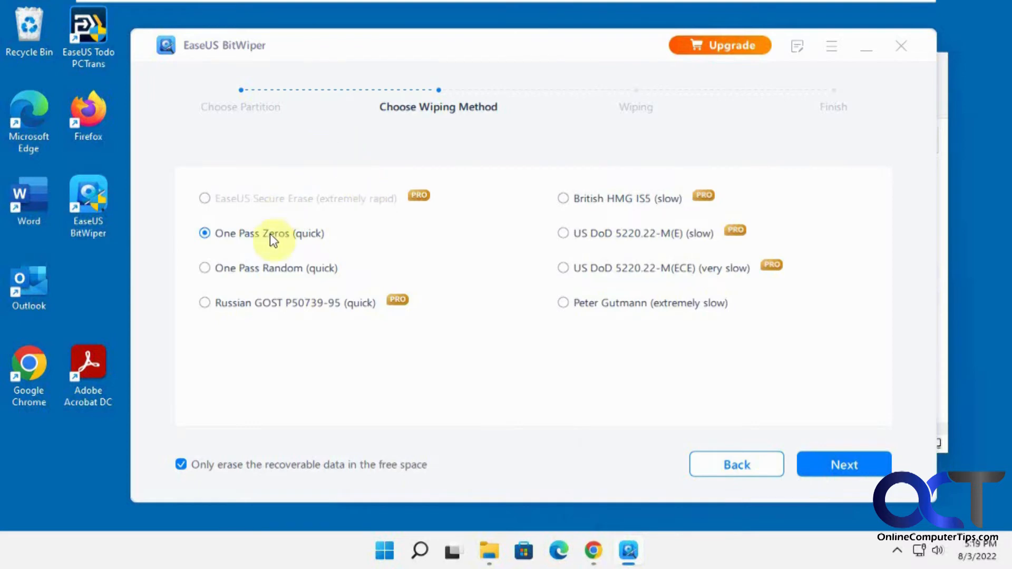
mouse_move(396, 201)
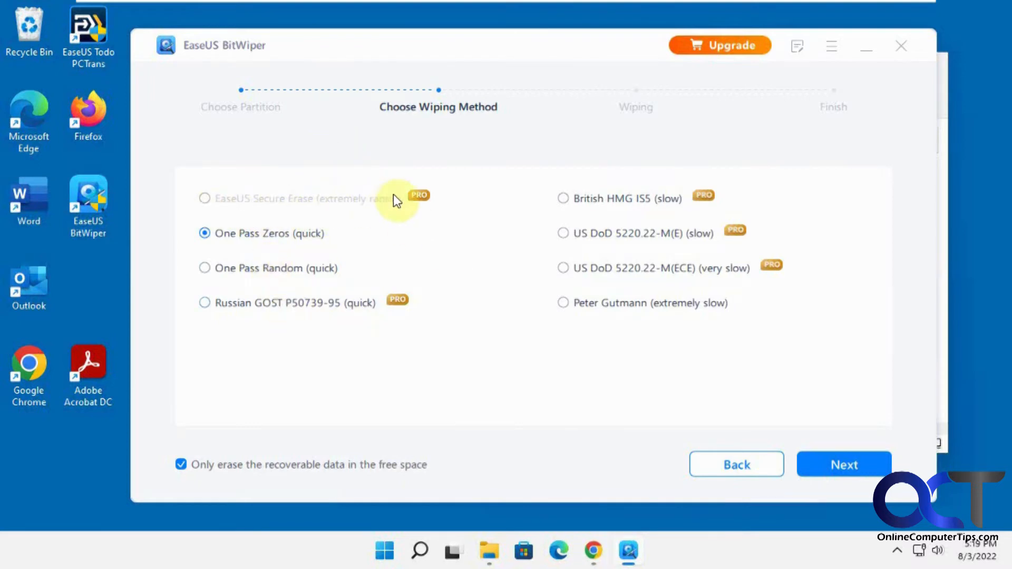
mouse_move(412, 312)
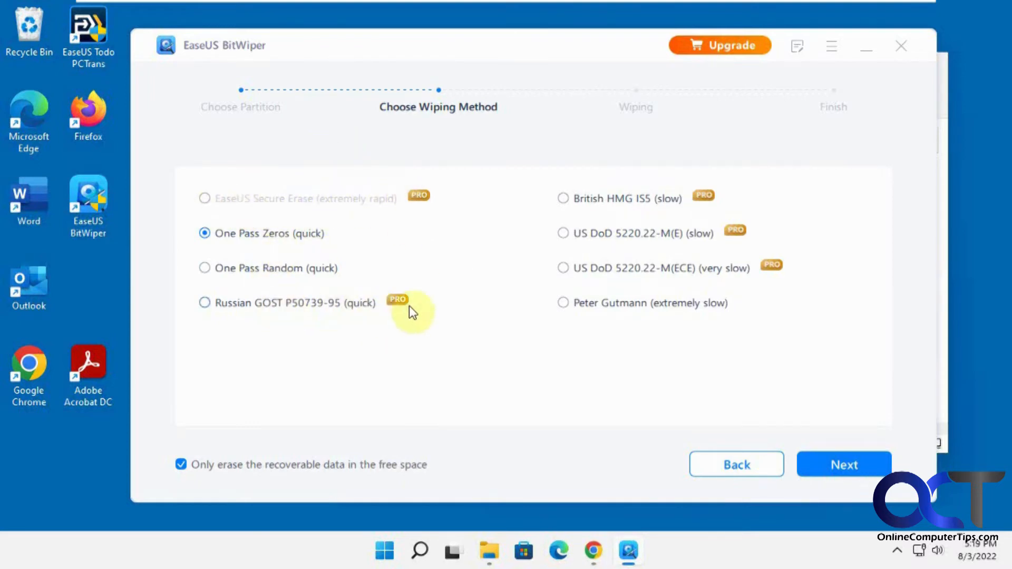
mouse_move(642, 226)
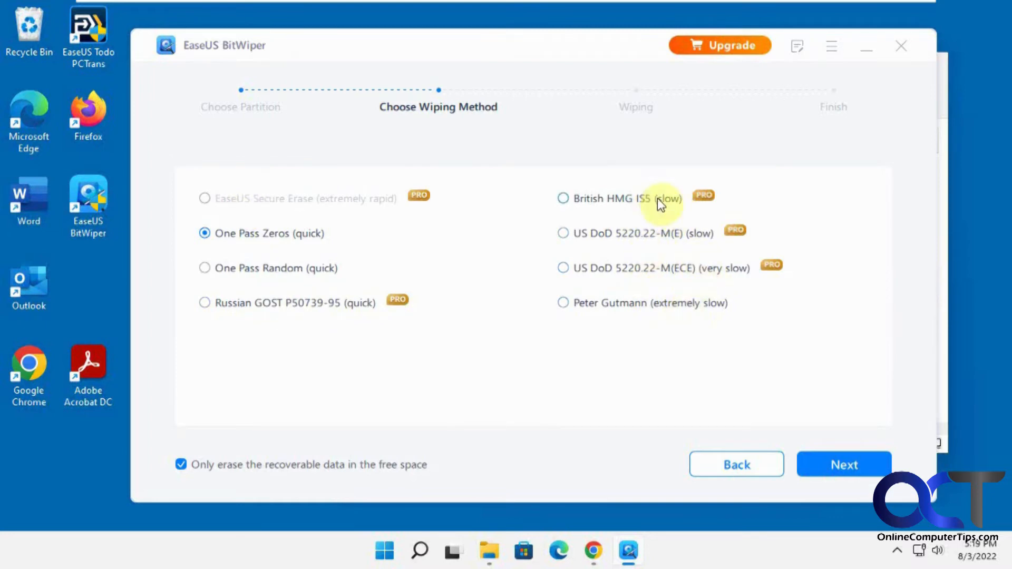
mouse_move(594, 200)
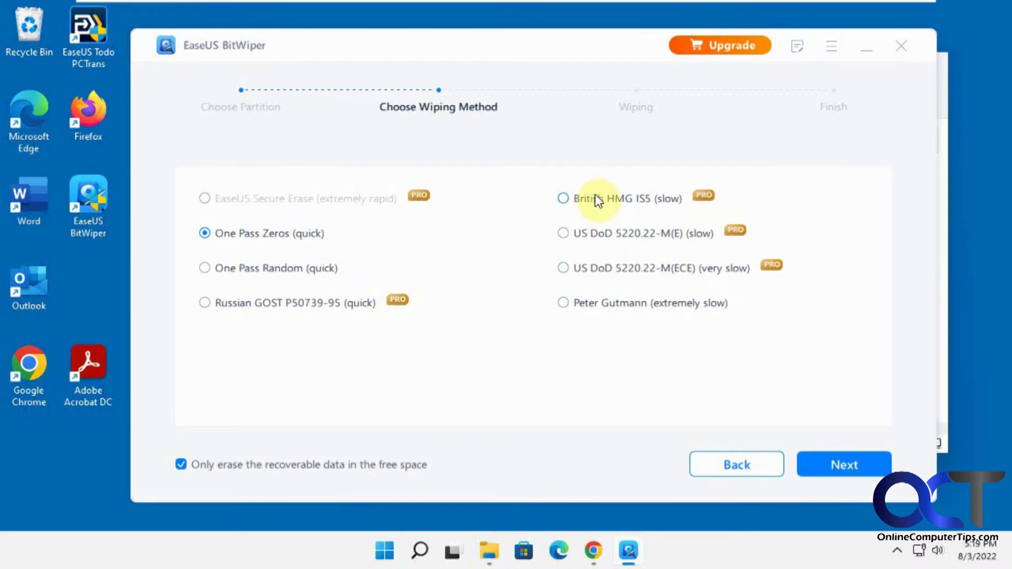
mouse_move(615, 285)
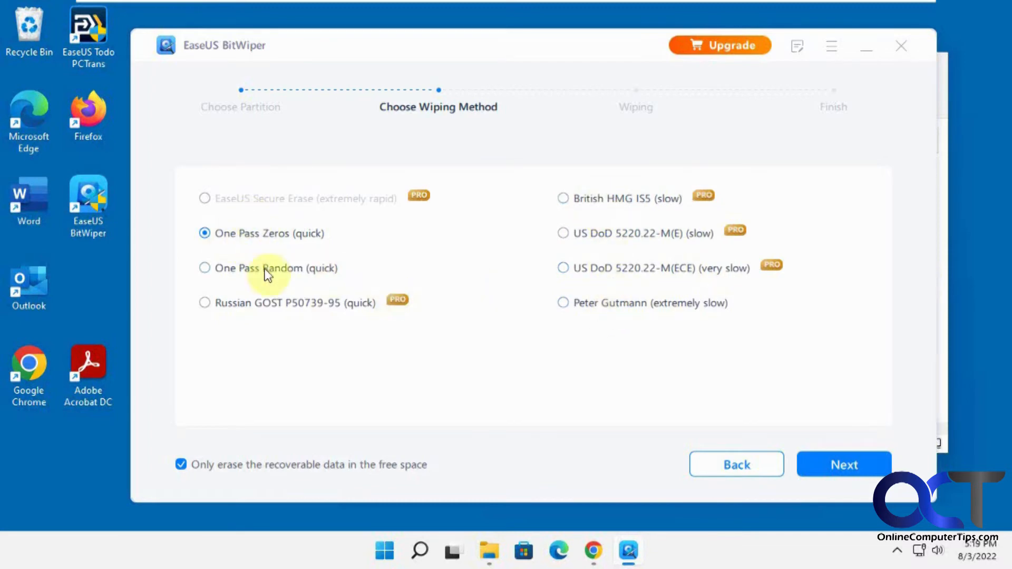
mouse_move(321, 274)
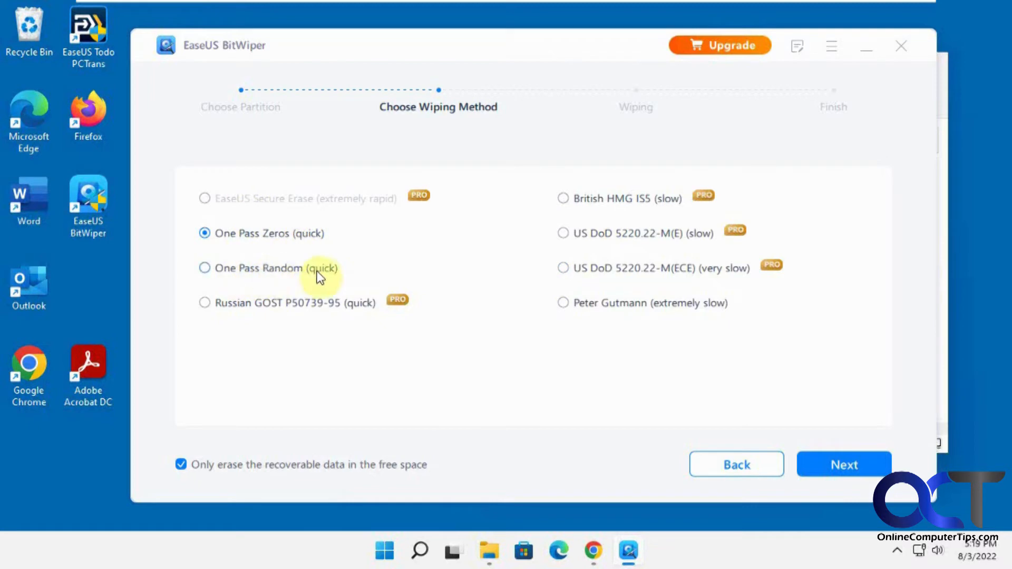
mouse_move(623, 314)
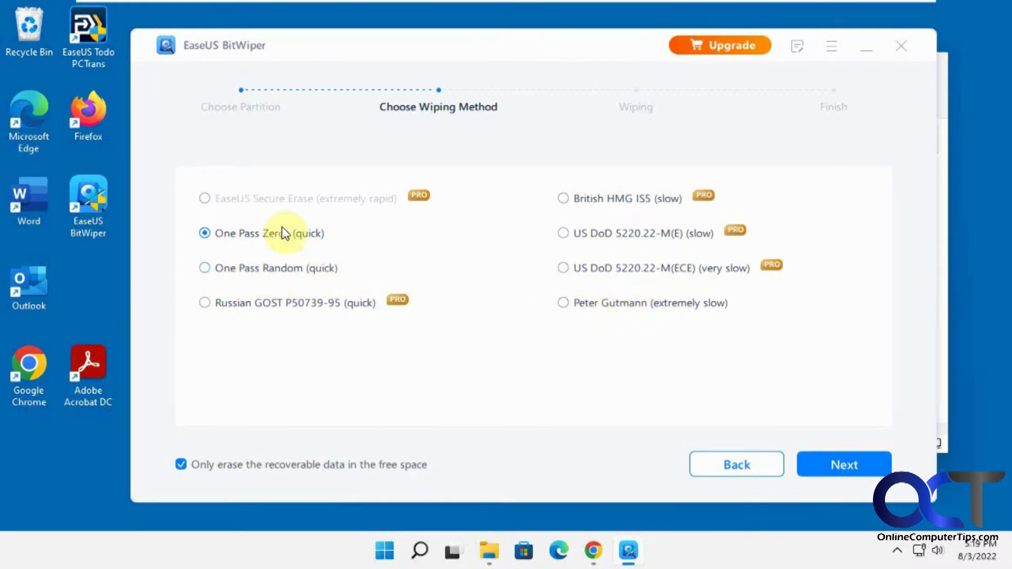
mouse_move(298, 240)
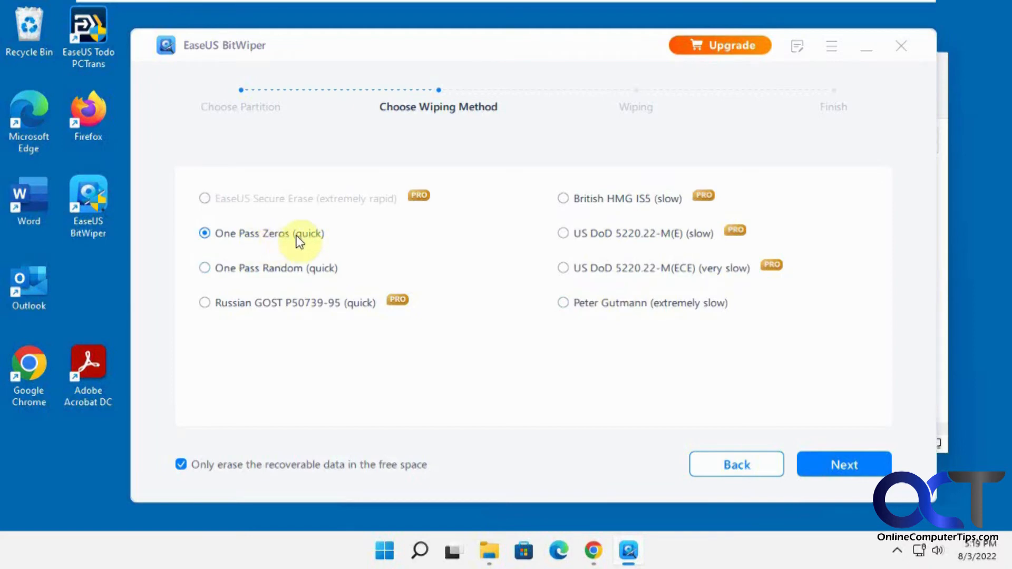
mouse_move(238, 478)
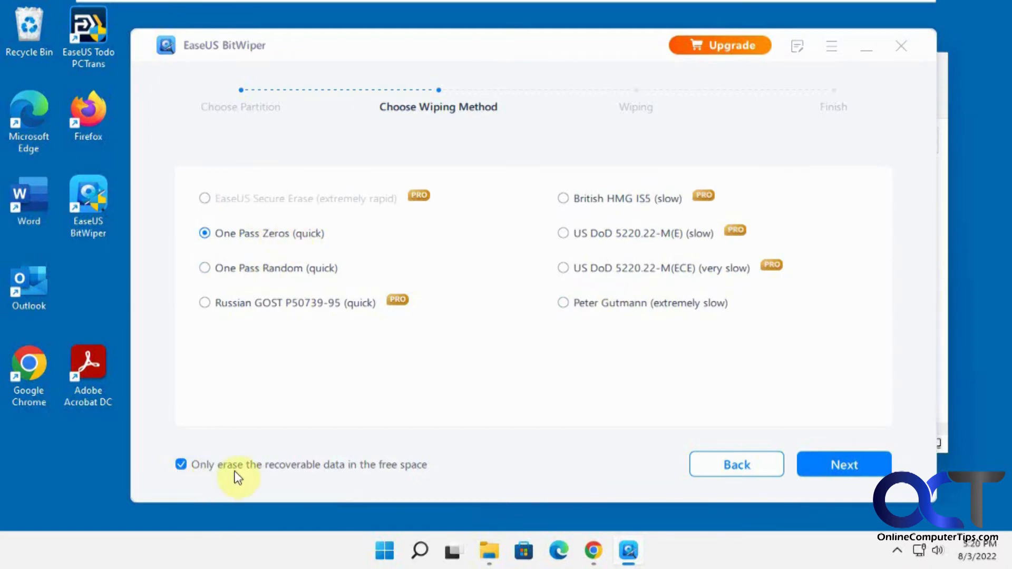
mouse_move(249, 474)
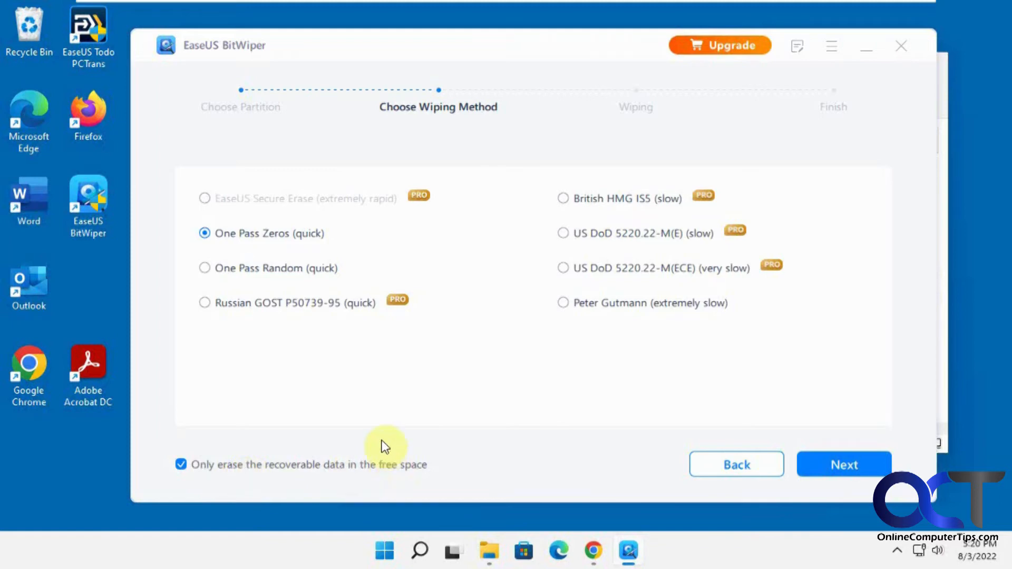
mouse_move(528, 355)
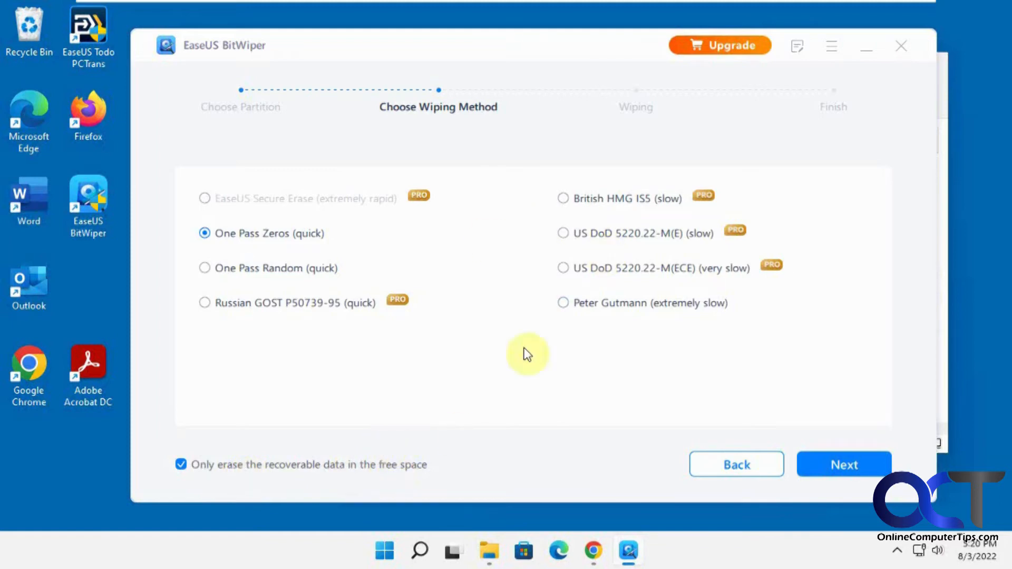
mouse_move(326, 341)
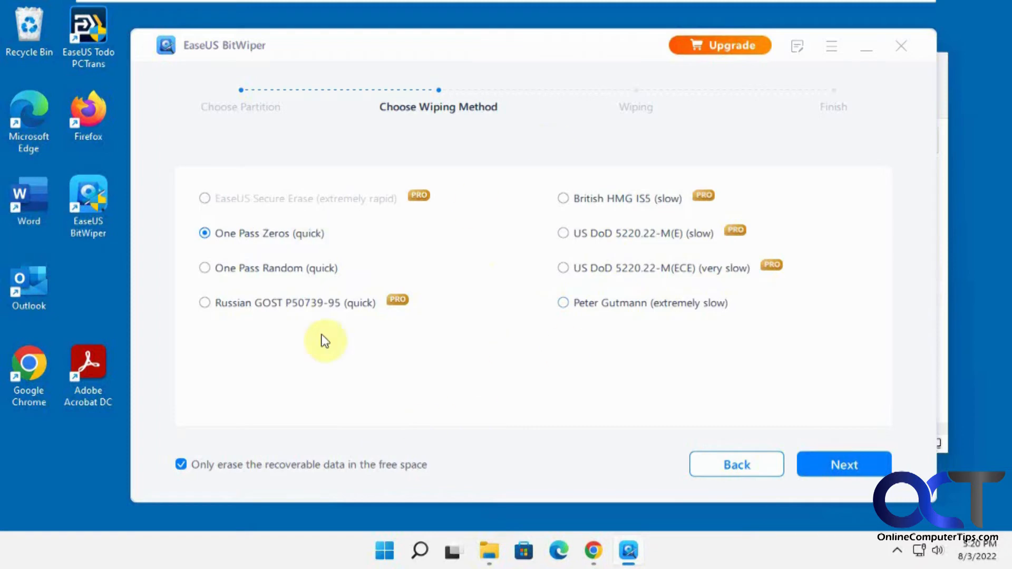
mouse_move(480, 447)
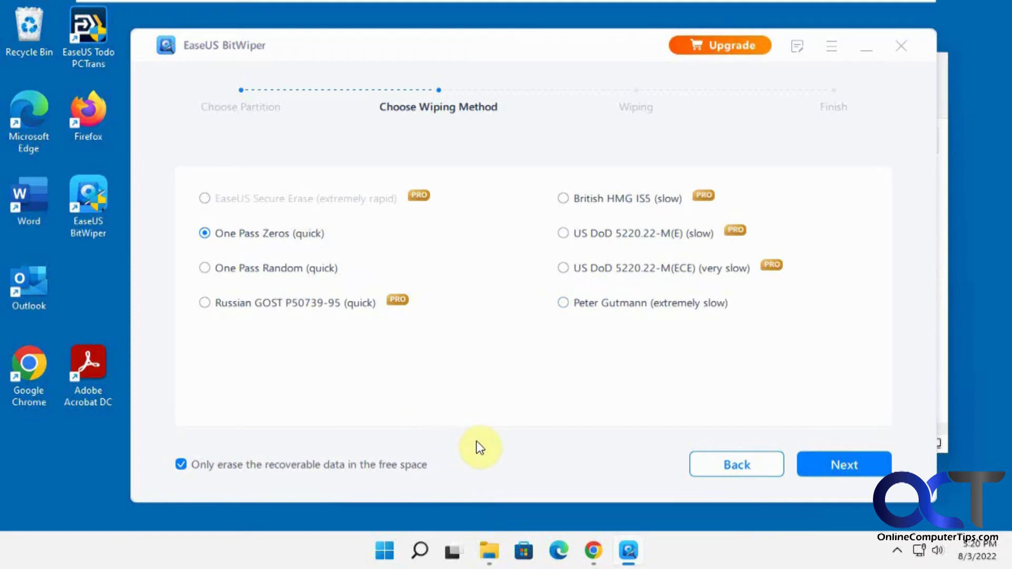
click(843, 464)
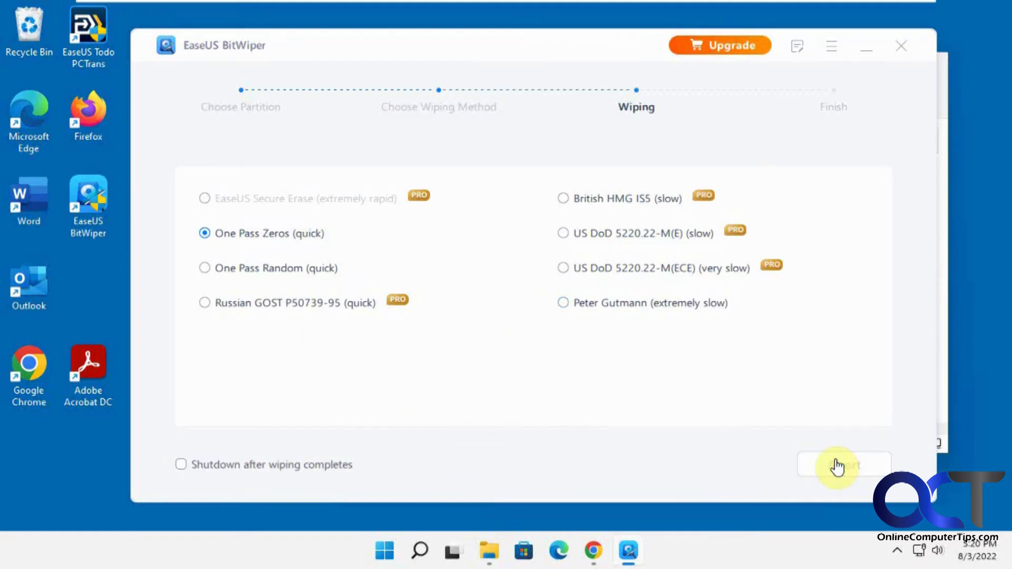
Finish the F: free-space wipe and return to the welcome screen.
click(843, 465)
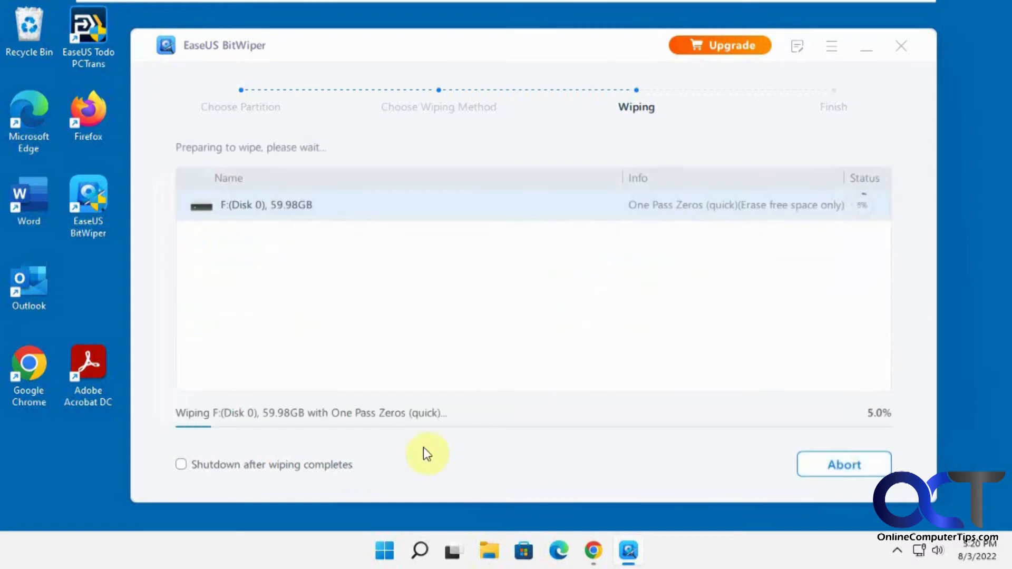
mouse_move(470, 433)
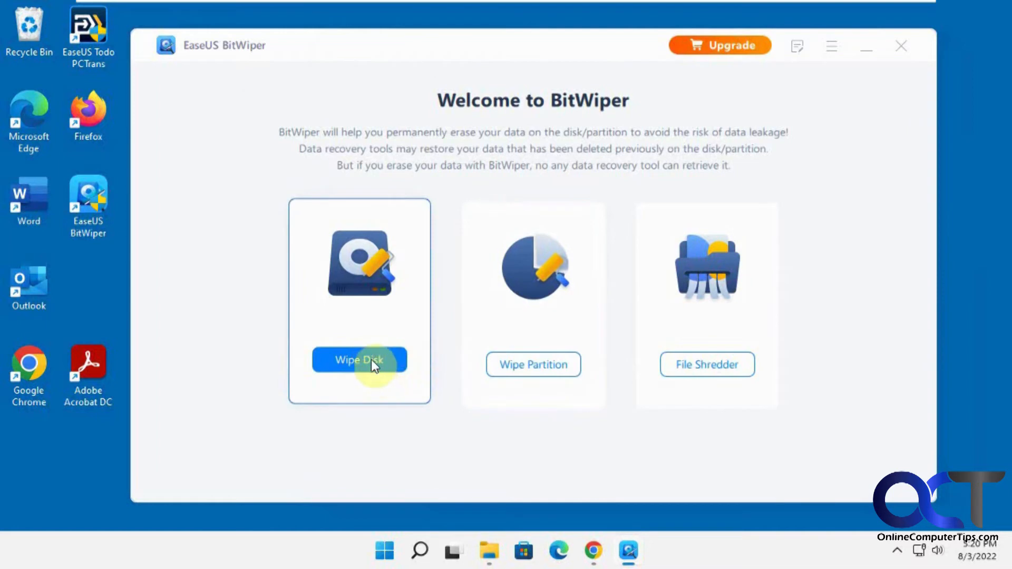
Start Wipe Disk, select Disk 0 and continue to method selection.
click(358, 360)
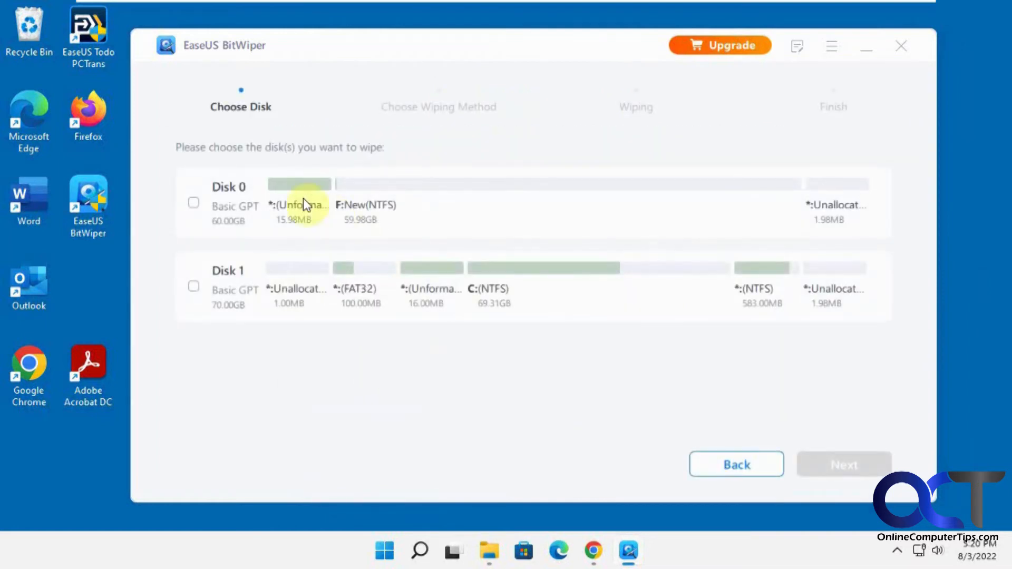
mouse_move(370, 212)
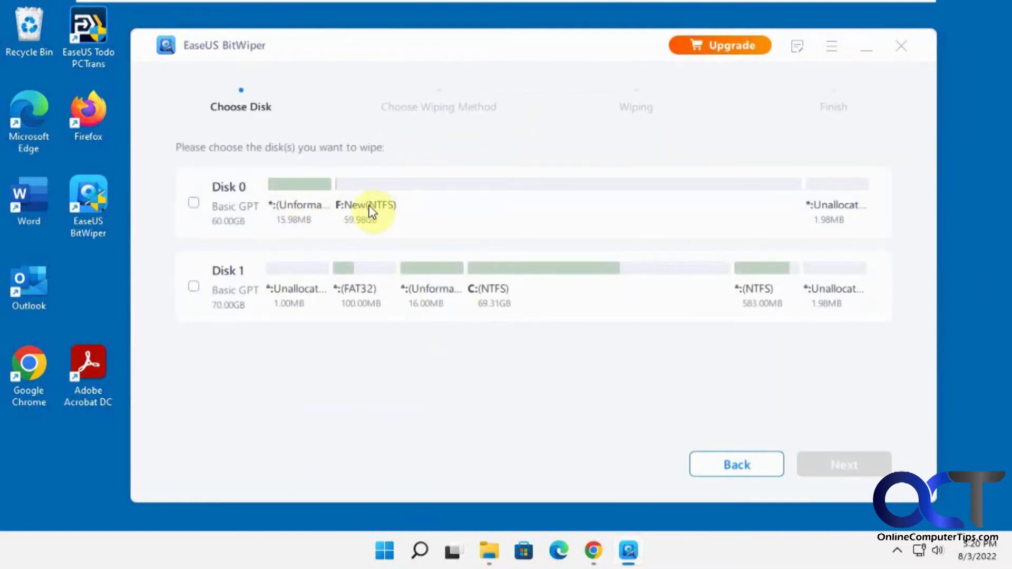
click(193, 202)
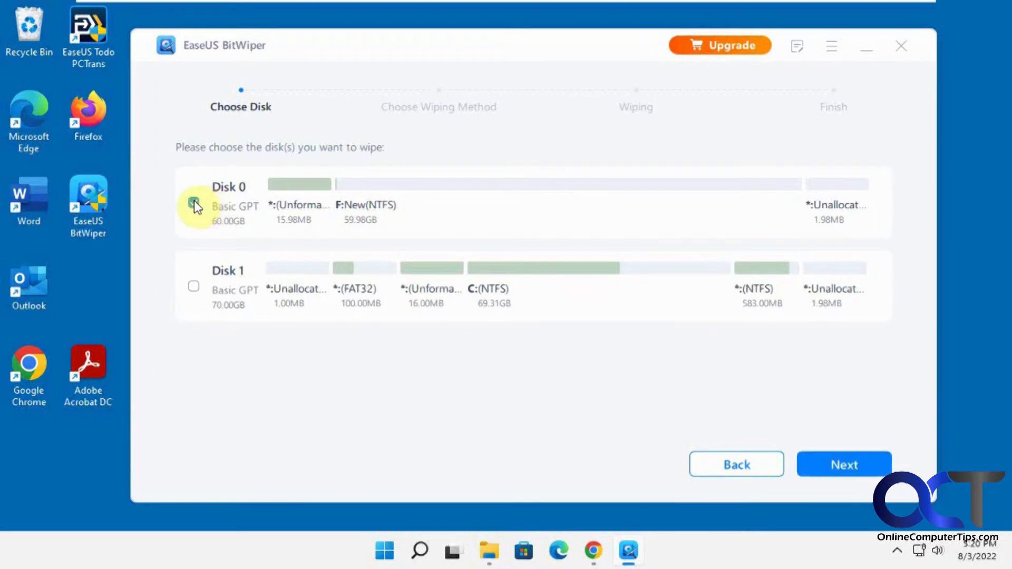
click(192, 202)
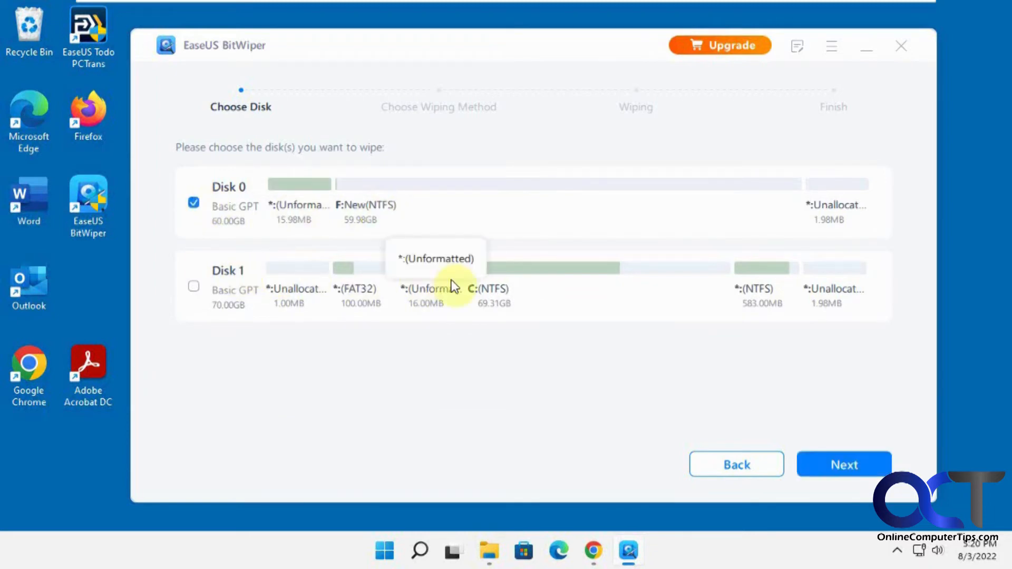
mouse_move(442, 304)
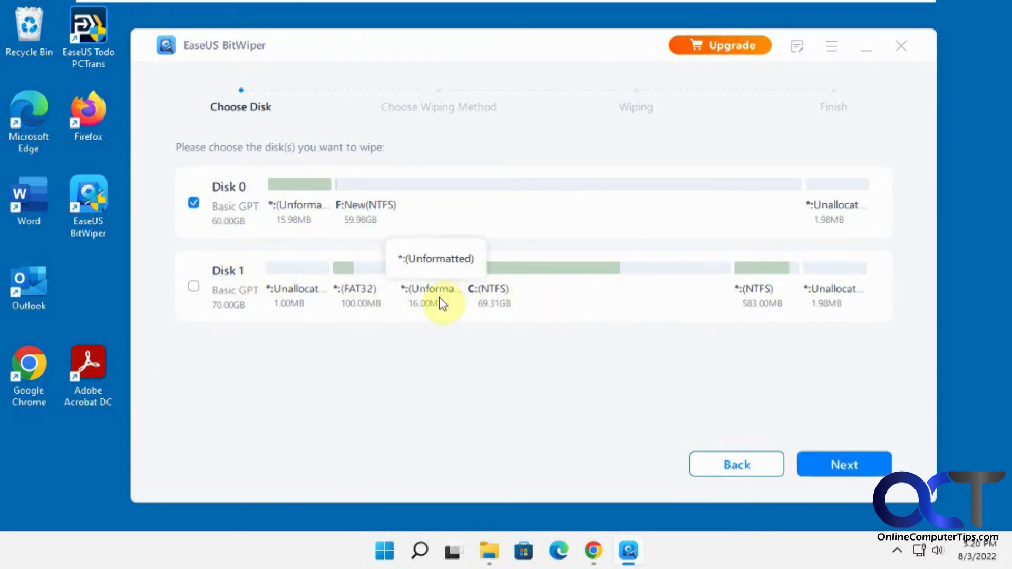
mouse_move(471, 294)
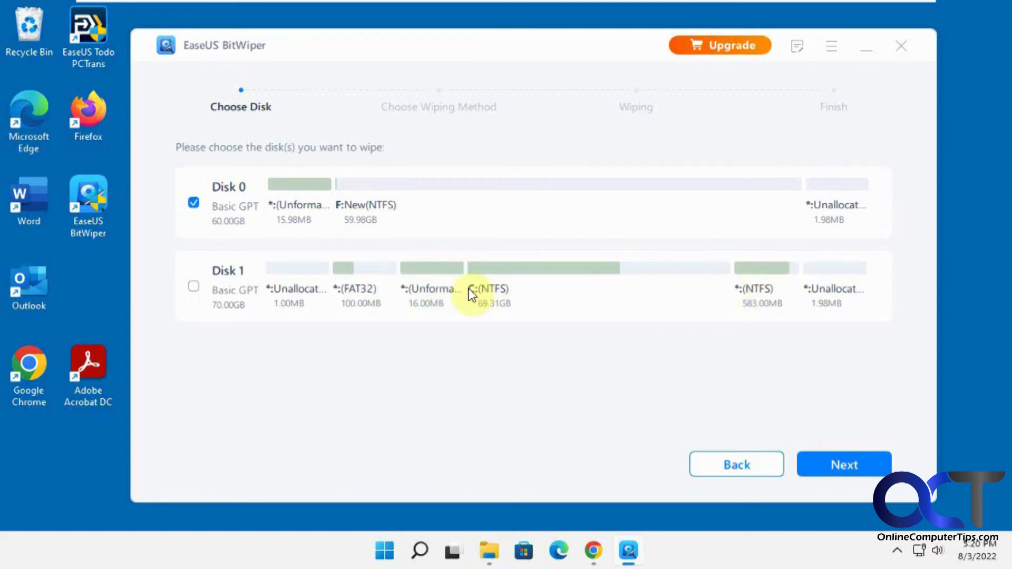
mouse_move(228, 203)
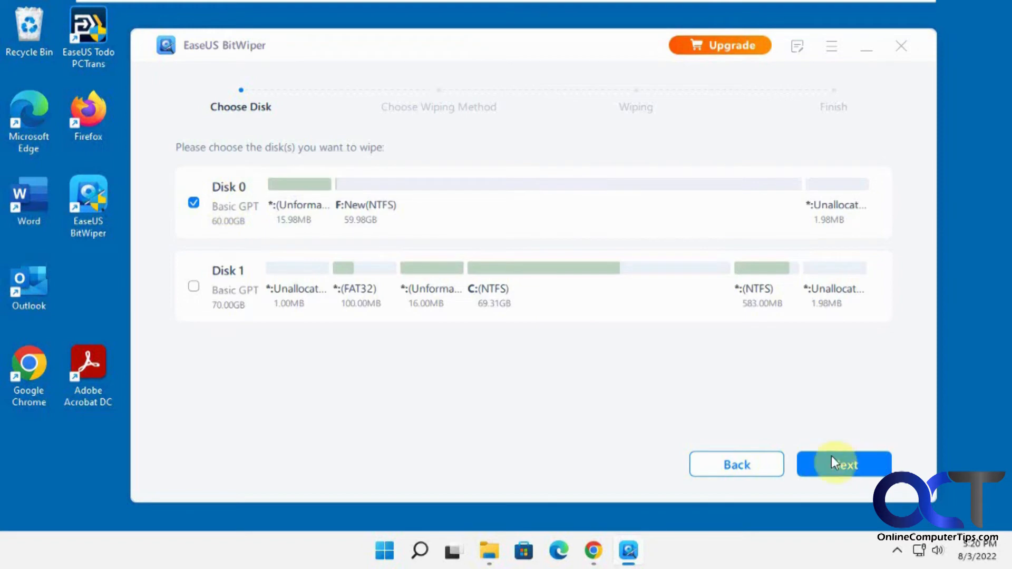
click(844, 464)
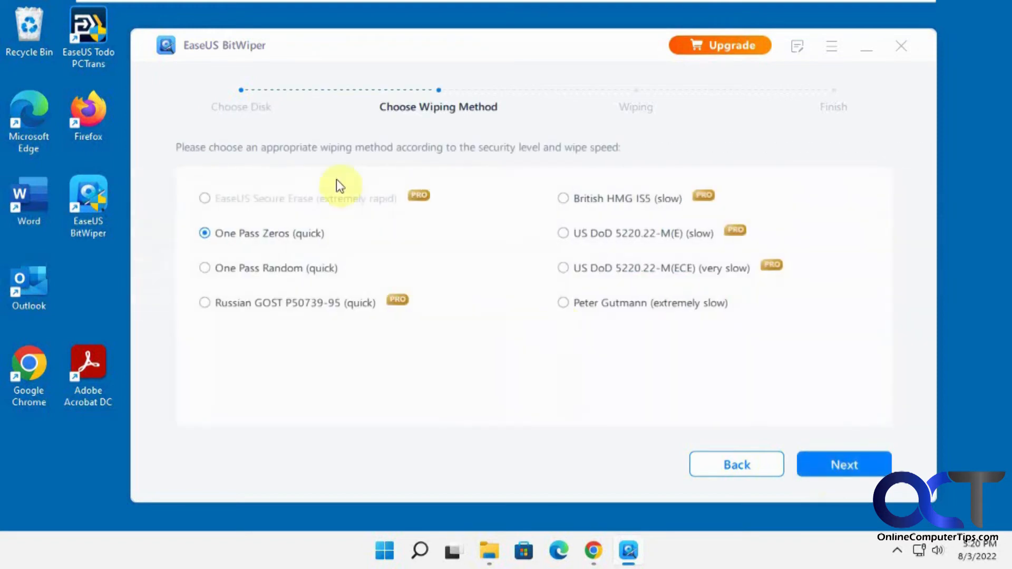
mouse_move(380, 247)
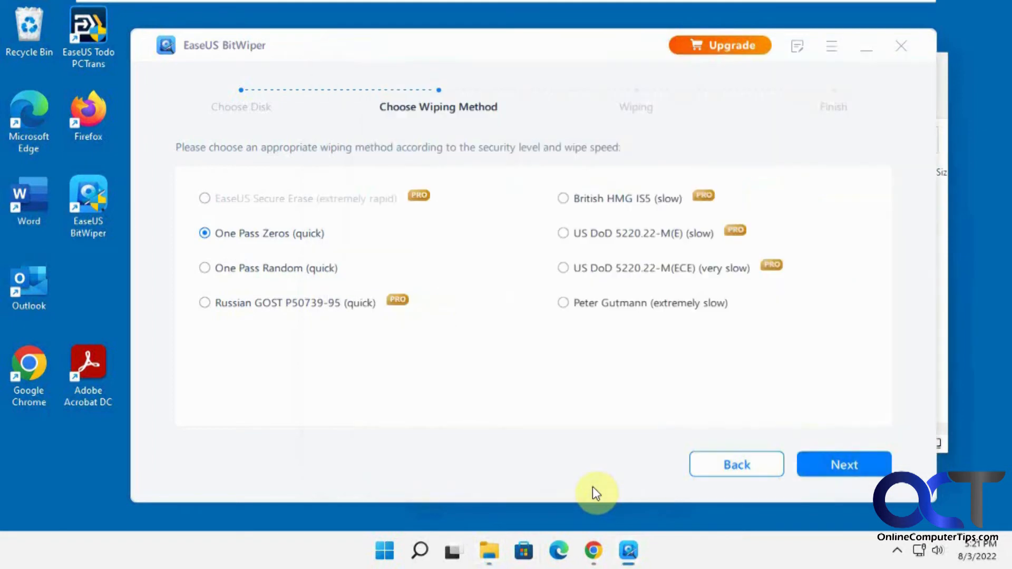
mouse_move(473, 346)
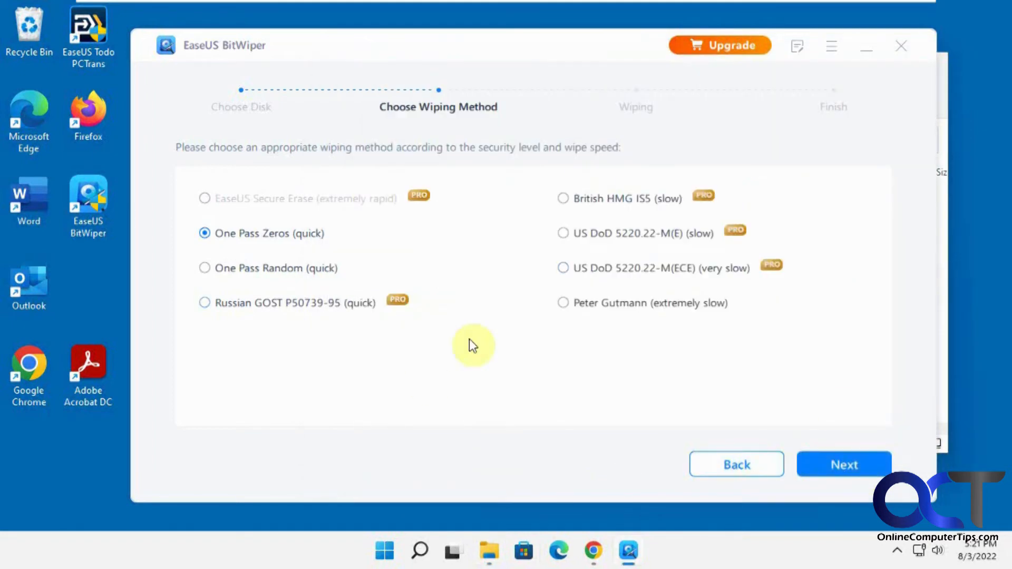
mouse_move(367, 399)
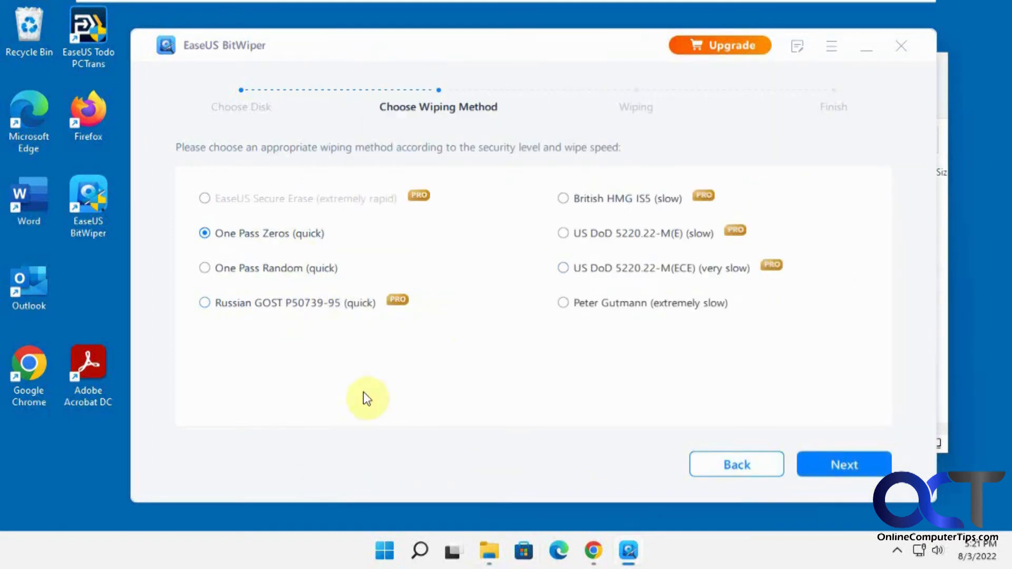
mouse_move(405, 116)
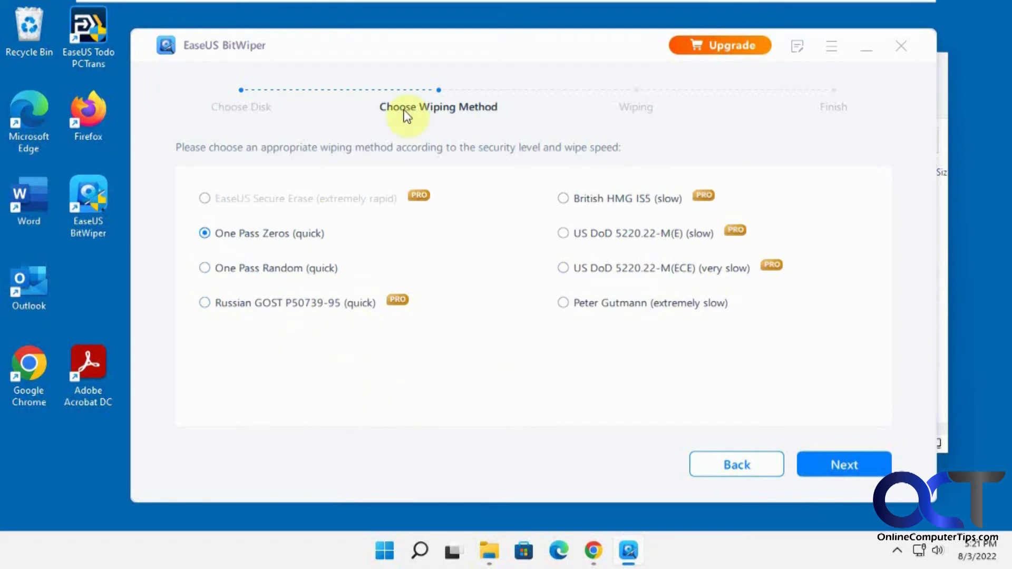
mouse_move(845, 464)
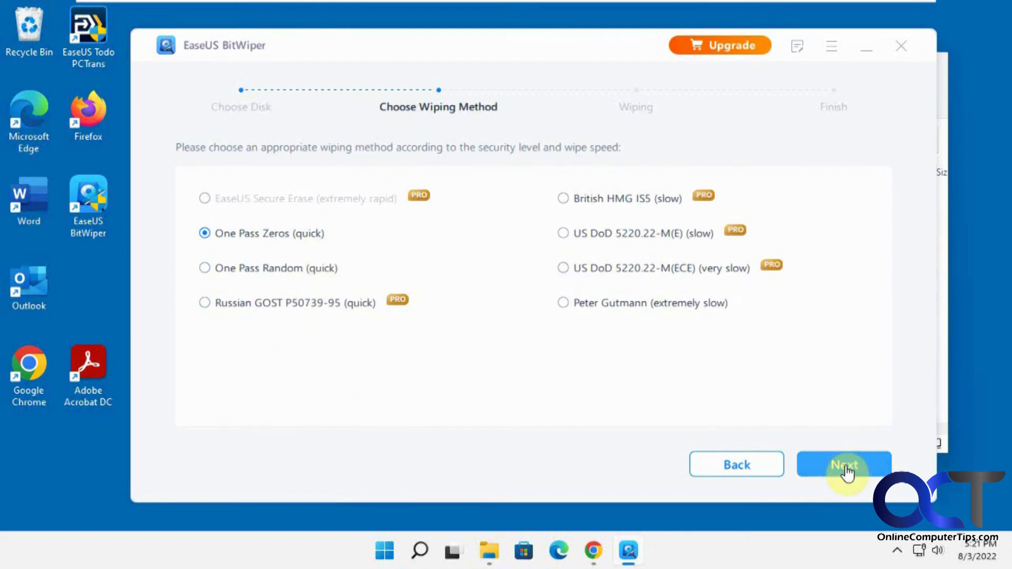
Confirm the warning and wipe Disk 0 with One Pass Zeros to completion.
click(844, 464)
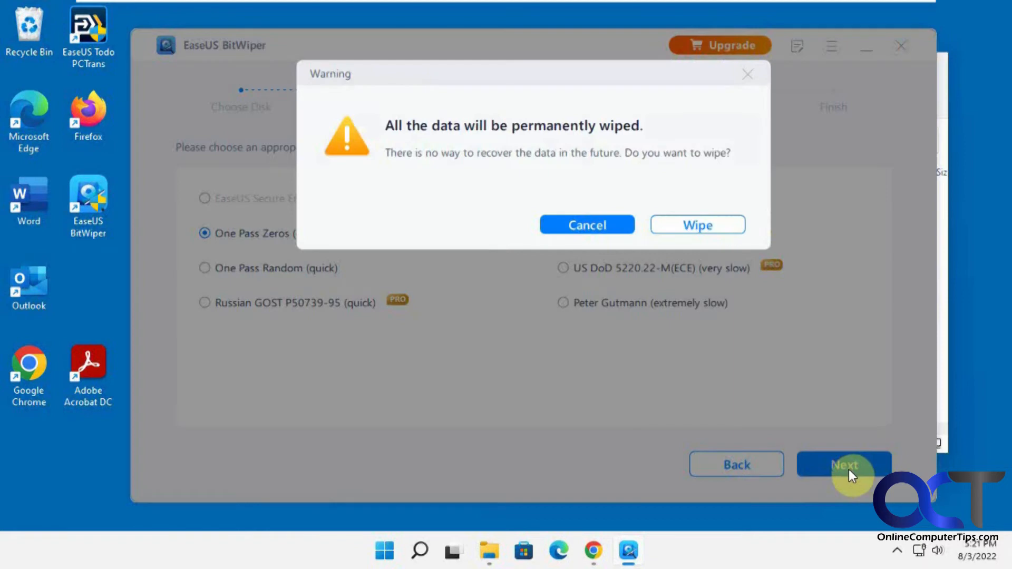
mouse_move(605, 151)
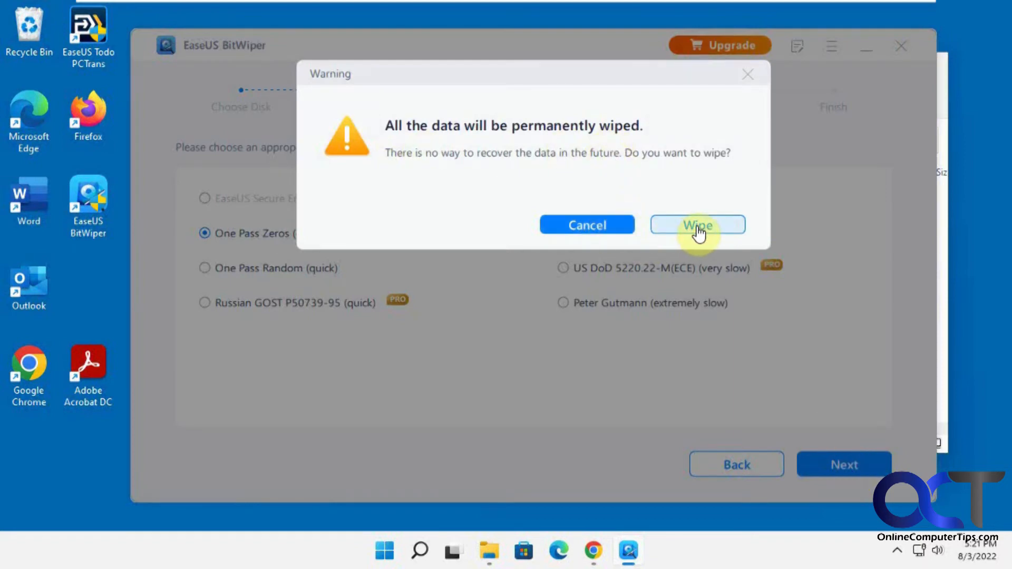
click(697, 225)
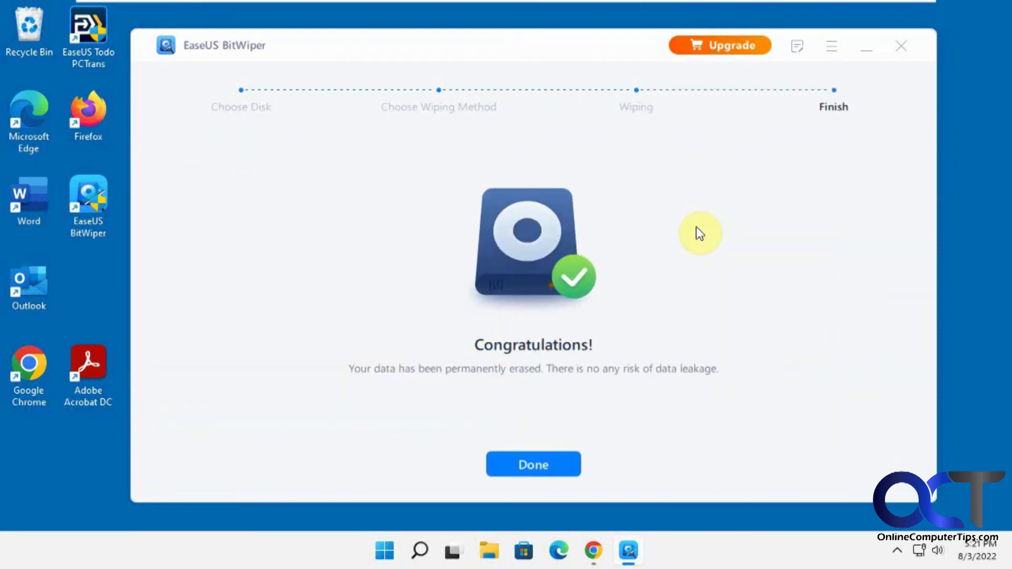
mouse_move(645, 437)
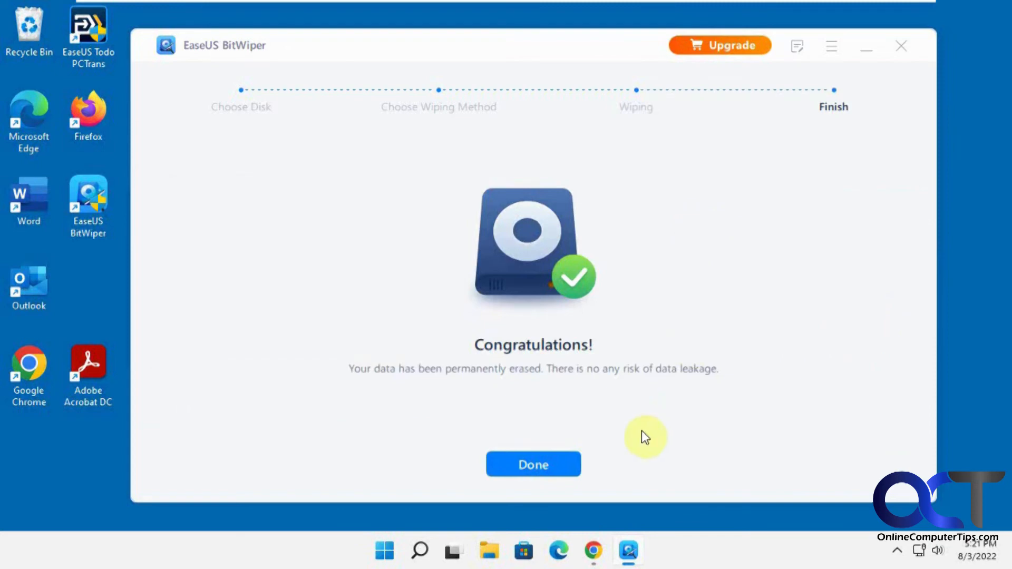
Dismiss the completion message and view This PC, now listing only C: and D:.
click(533, 464)
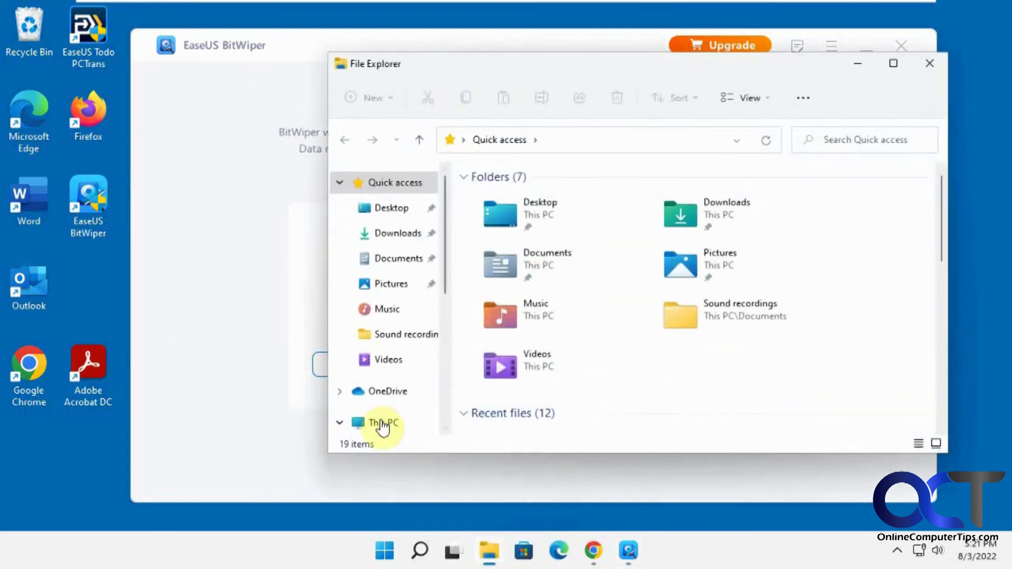
click(382, 423)
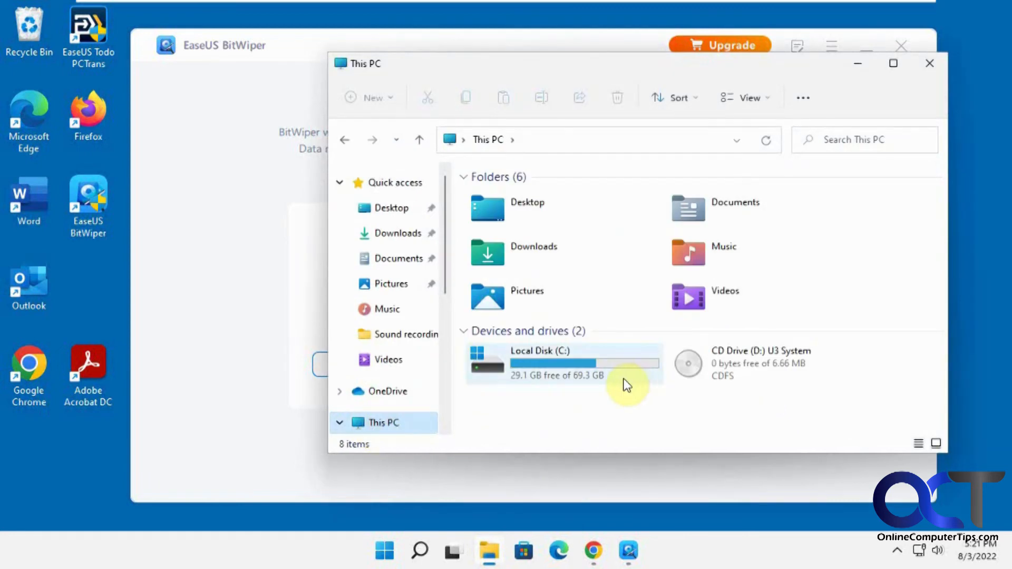
mouse_move(605, 374)
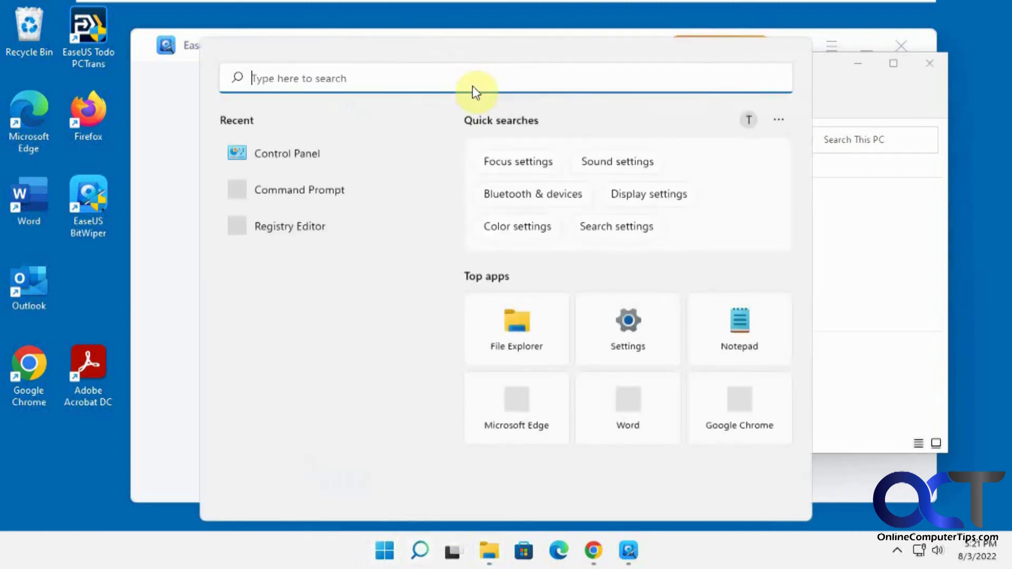
Search 'disk man' and launch Disk Management, showing Disk 0 as 60 GB unallocated.
text(disk m)
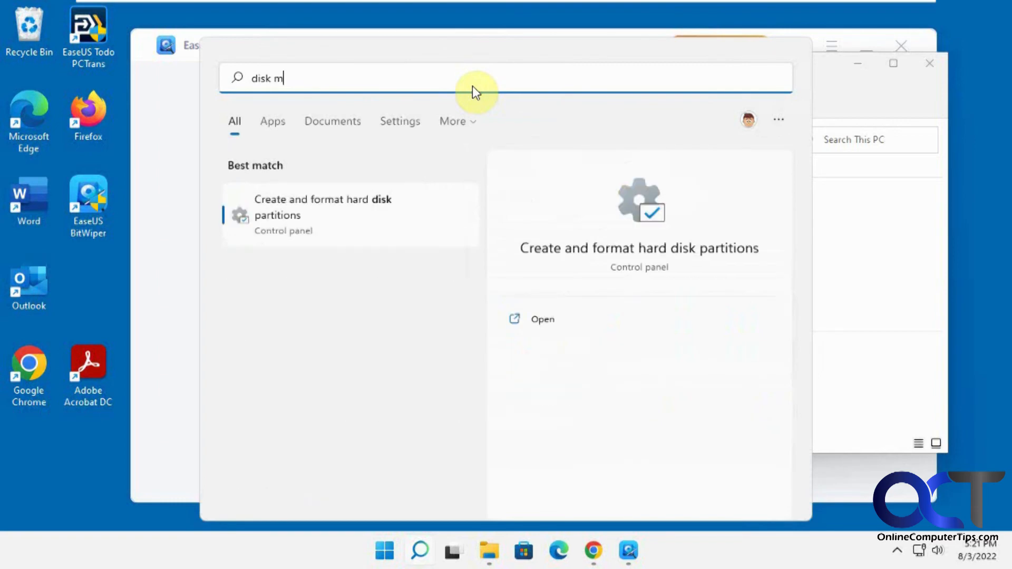
text(an)
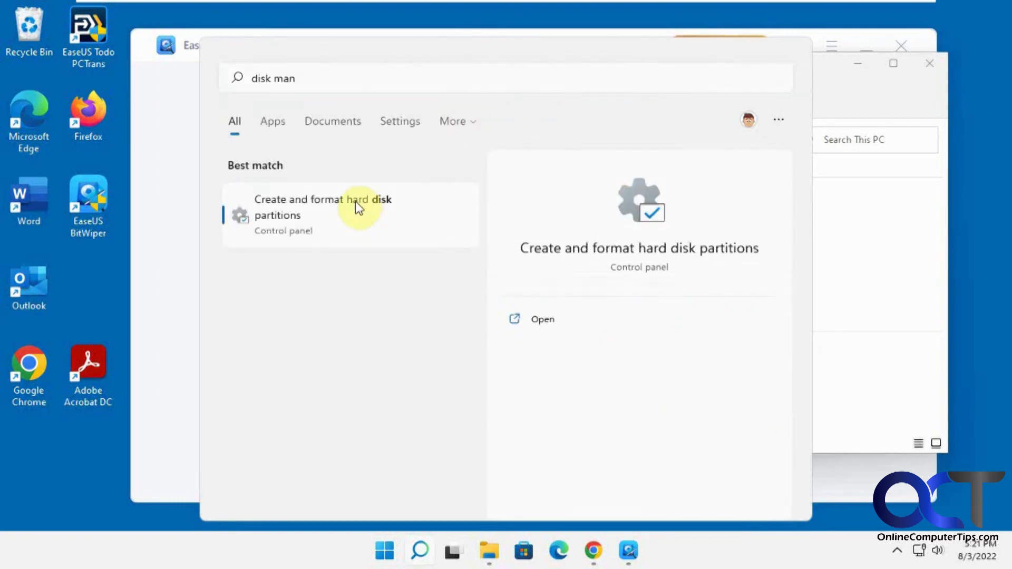
click(323, 215)
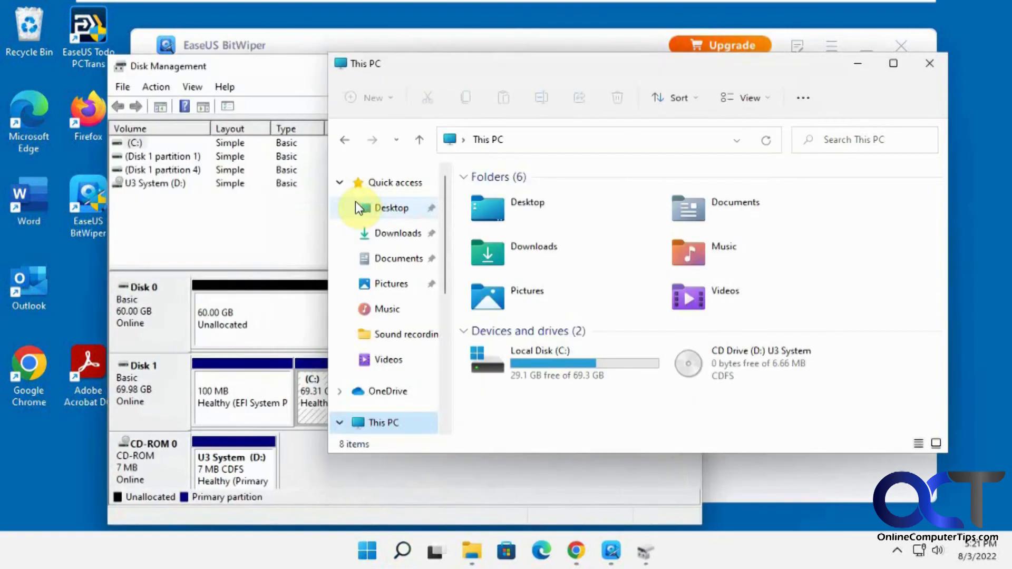
click(170, 65)
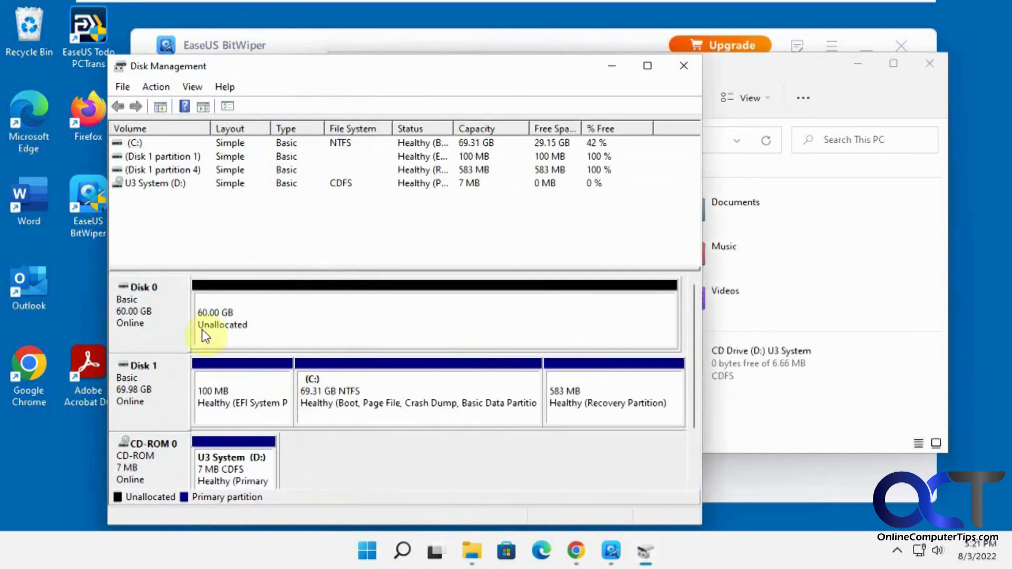
mouse_move(303, 320)
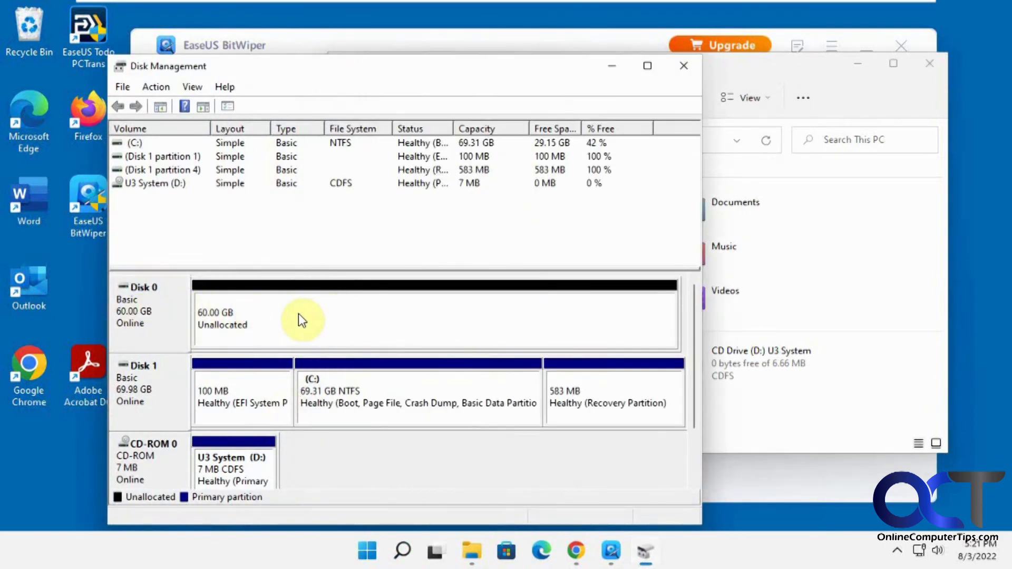
mouse_move(483, 318)
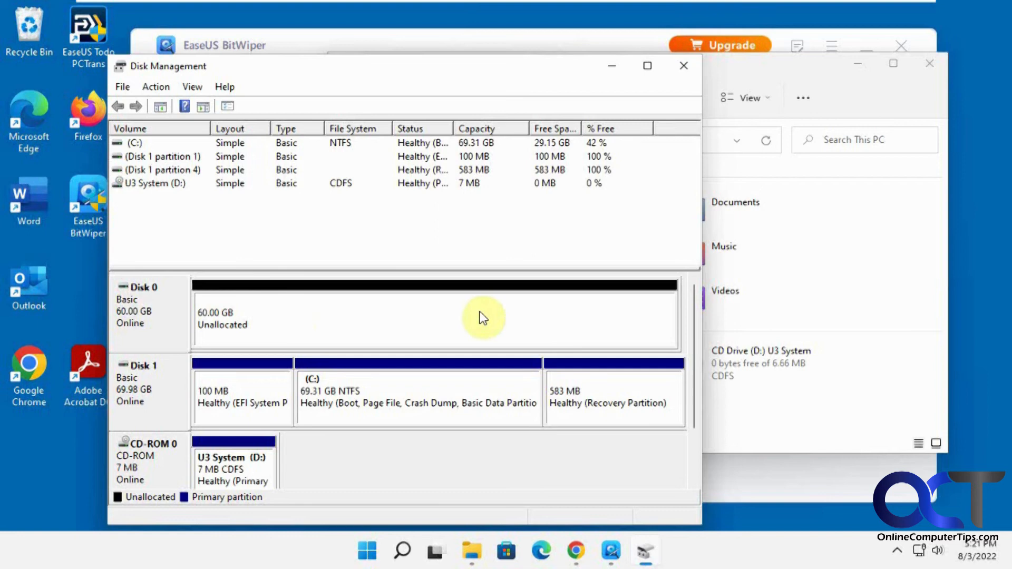
mouse_move(142, 312)
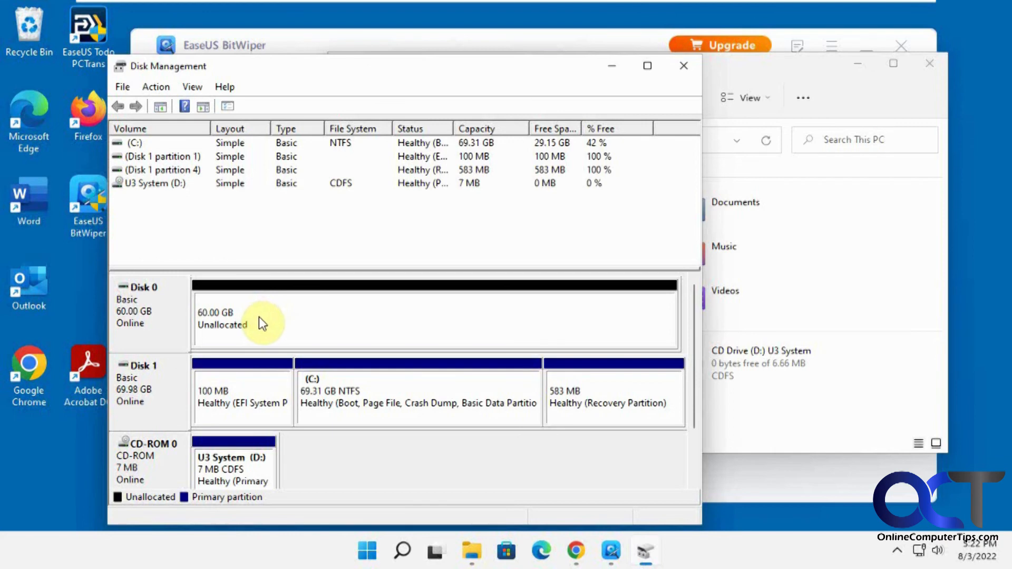
Create a New Simple Volume on Disk 0 with drive letter E, label 'Data', NTFS format.
click(261, 323)
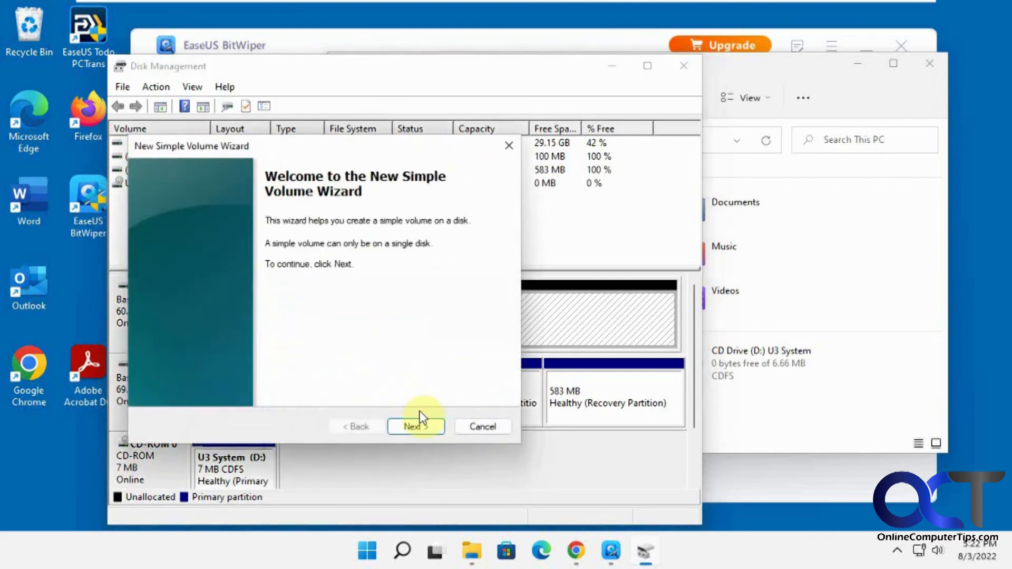
click(416, 427)
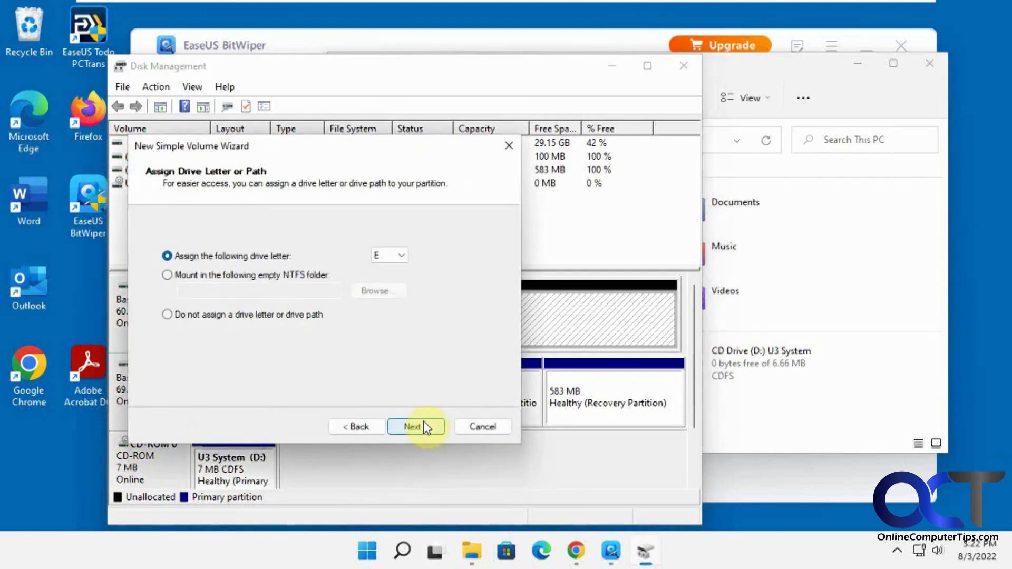
click(416, 427)
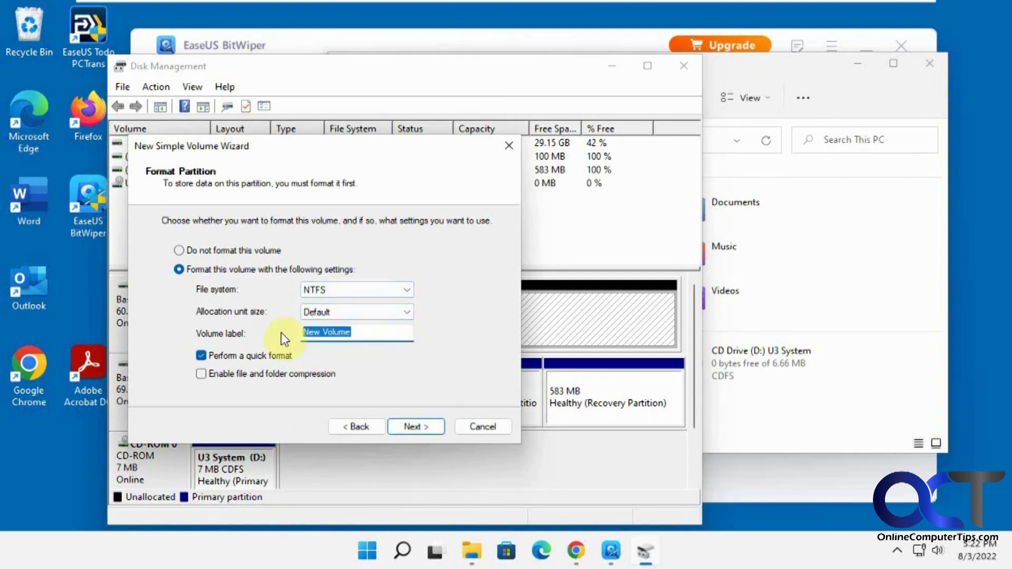
text(Data)
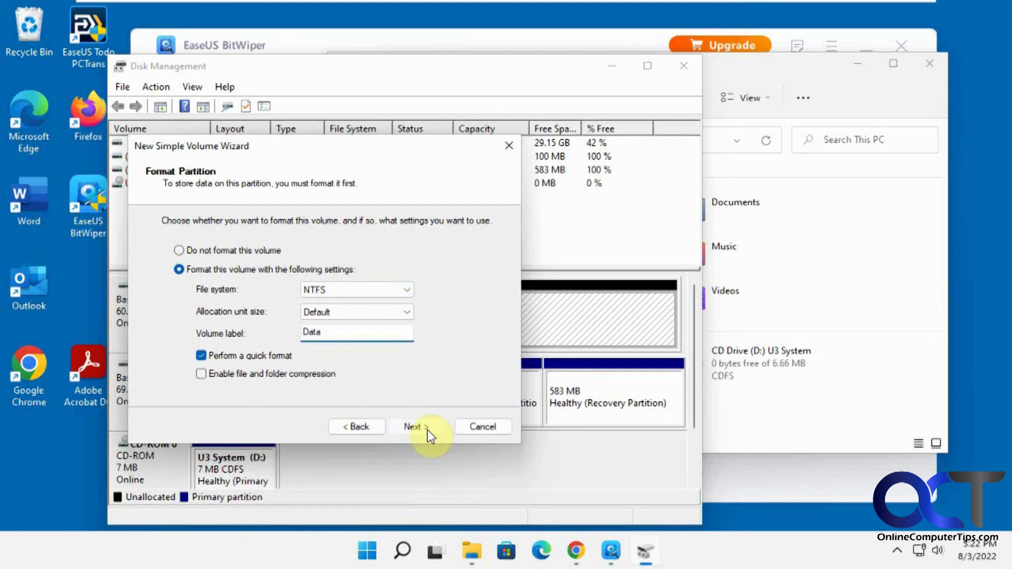
click(413, 427)
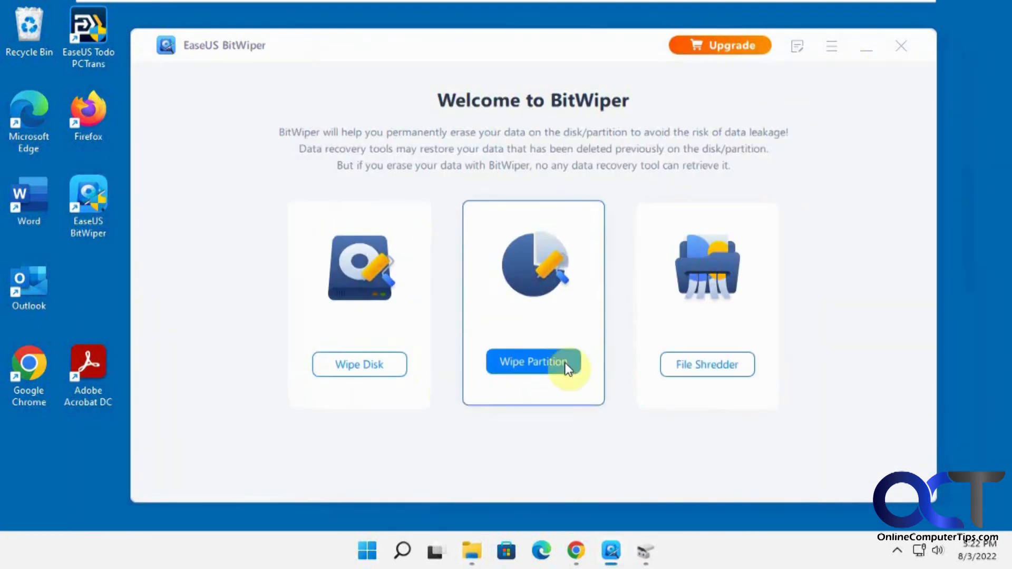
Begin a partition wipe and reach the Choose Wiping Method step with One Pass Zeros.
click(532, 361)
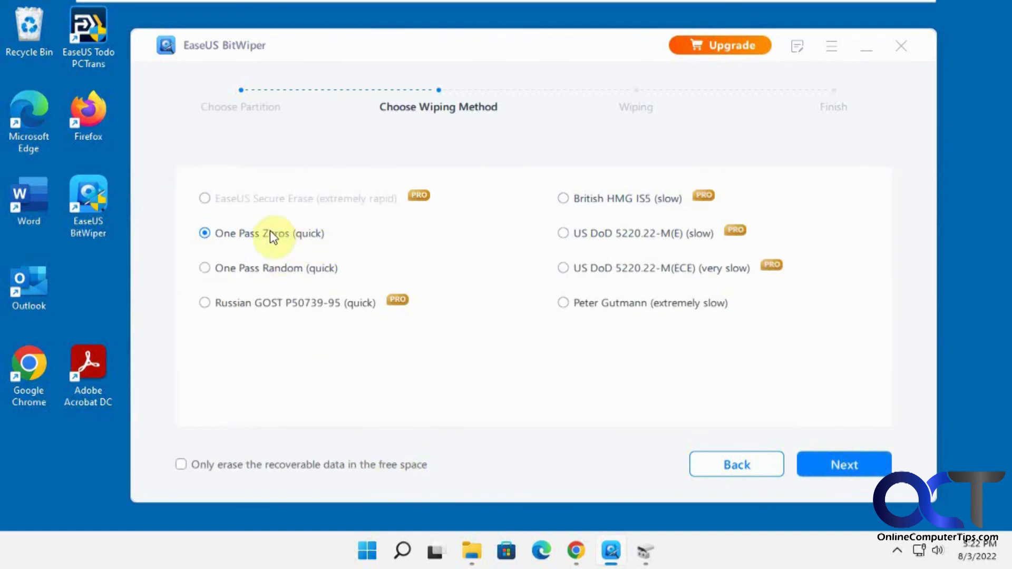
mouse_move(360, 302)
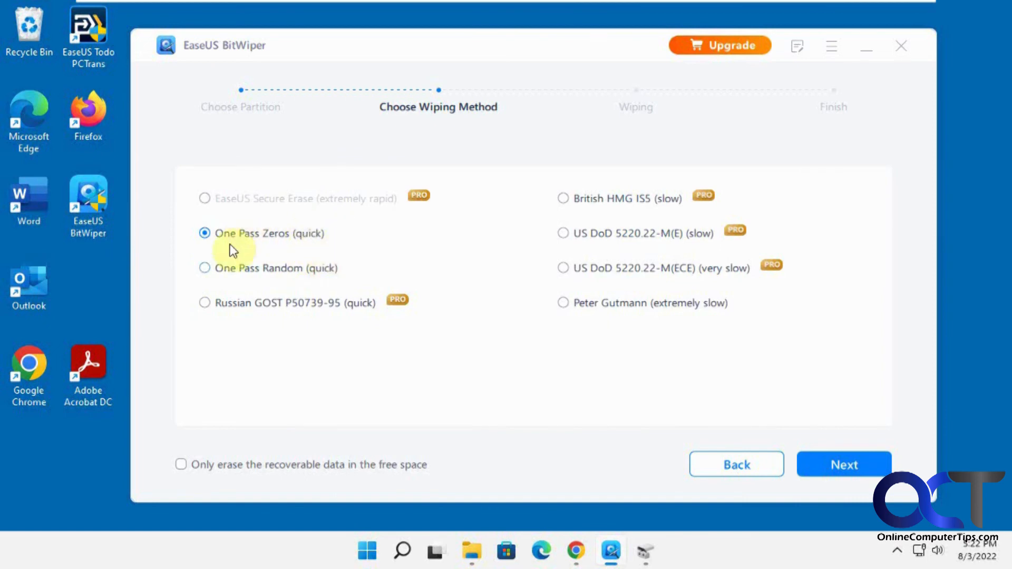
mouse_move(319, 249)
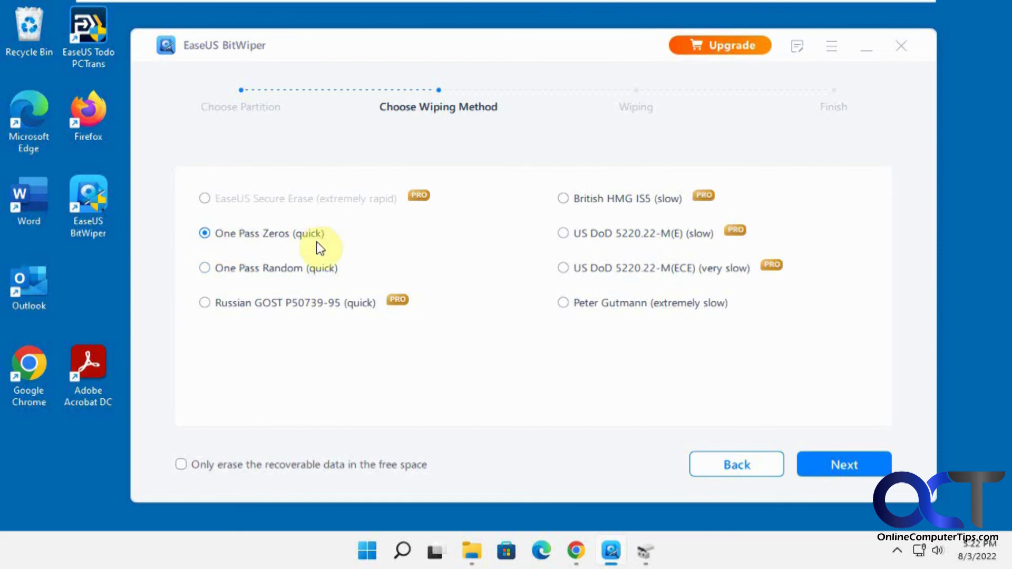
mouse_move(307, 287)
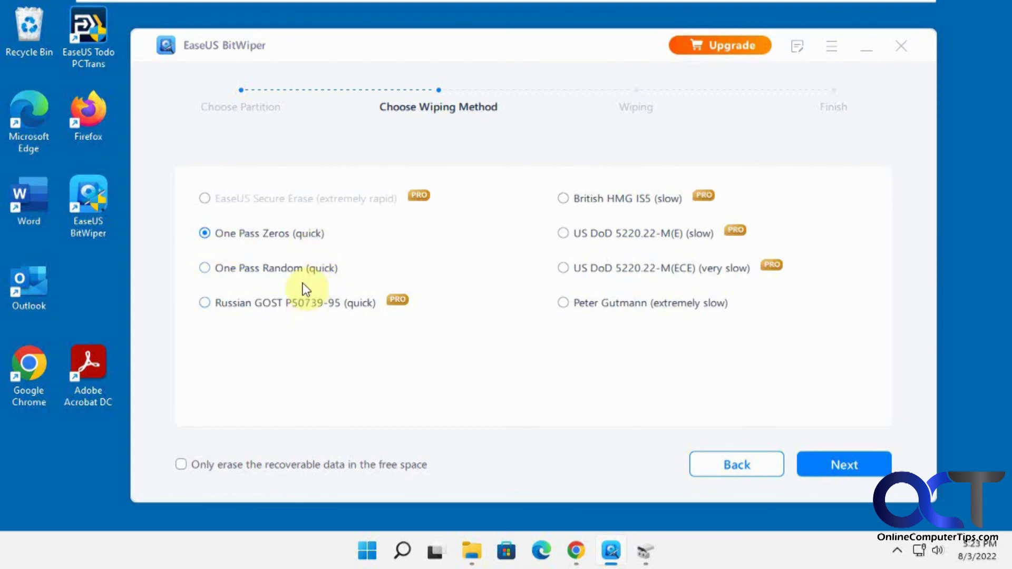
mouse_move(232, 284)
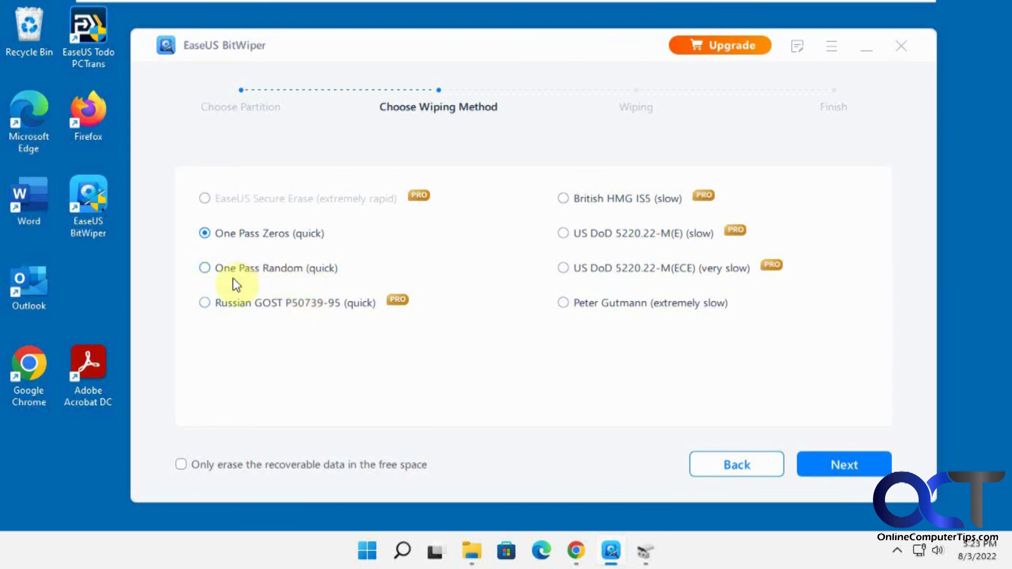
mouse_move(268, 266)
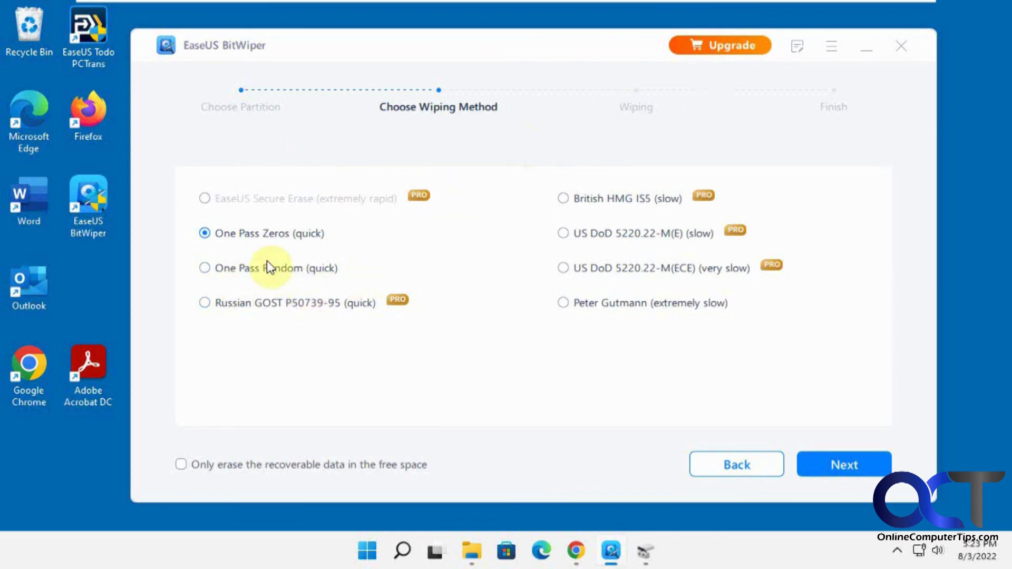
mouse_move(634, 254)
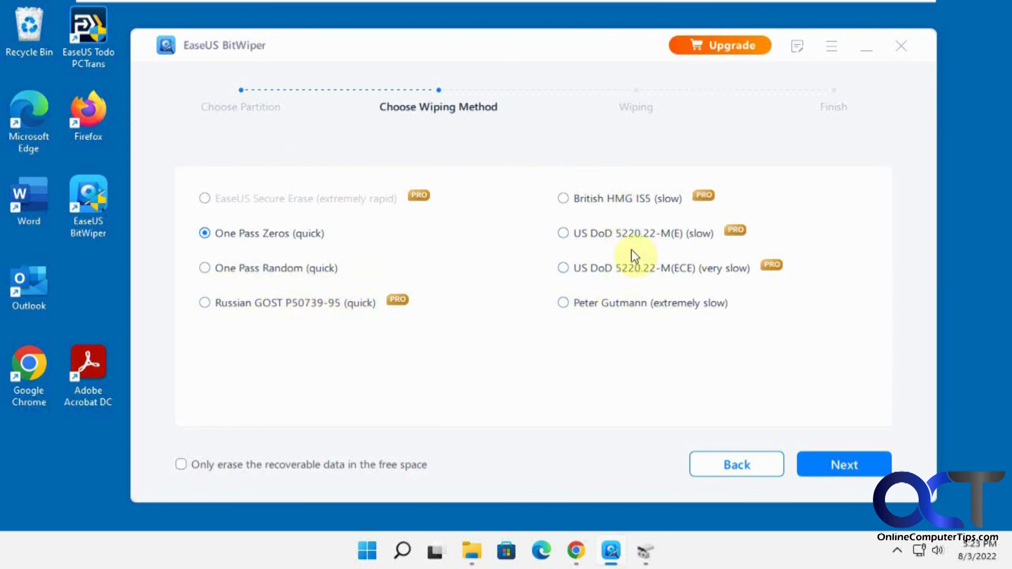
mouse_move(593, 275)
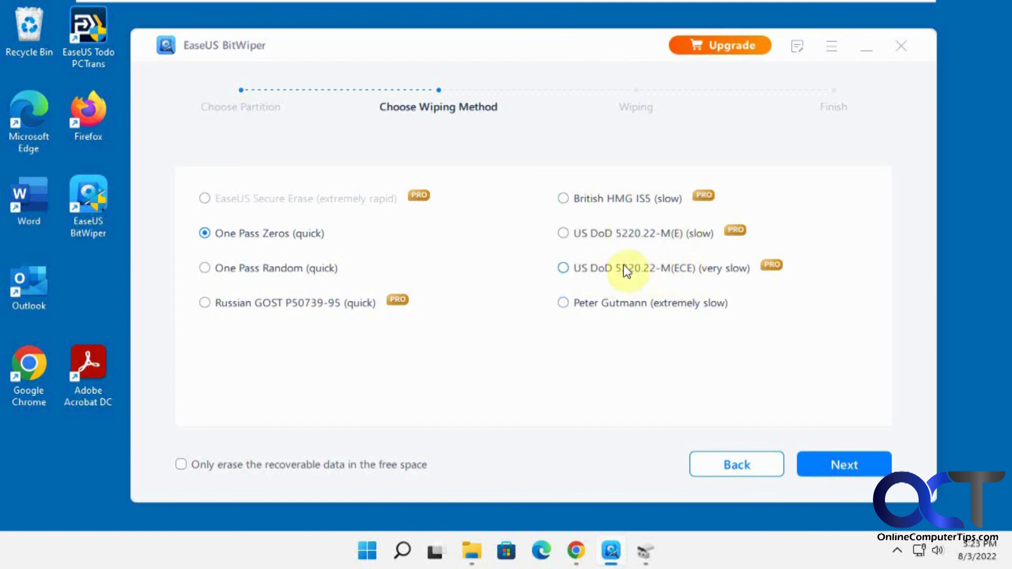
mouse_move(620, 214)
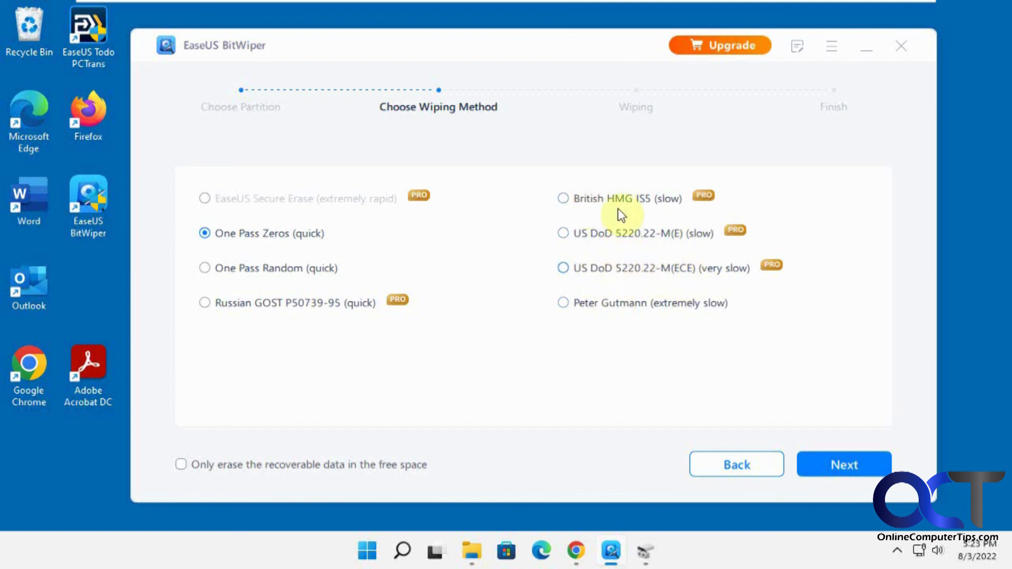
mouse_move(386, 281)
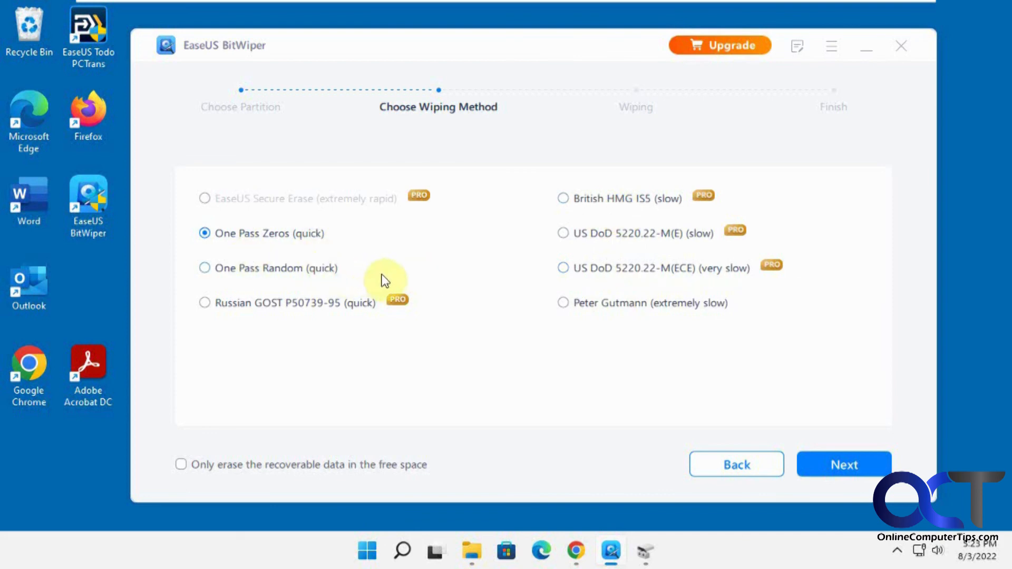
mouse_move(507, 306)
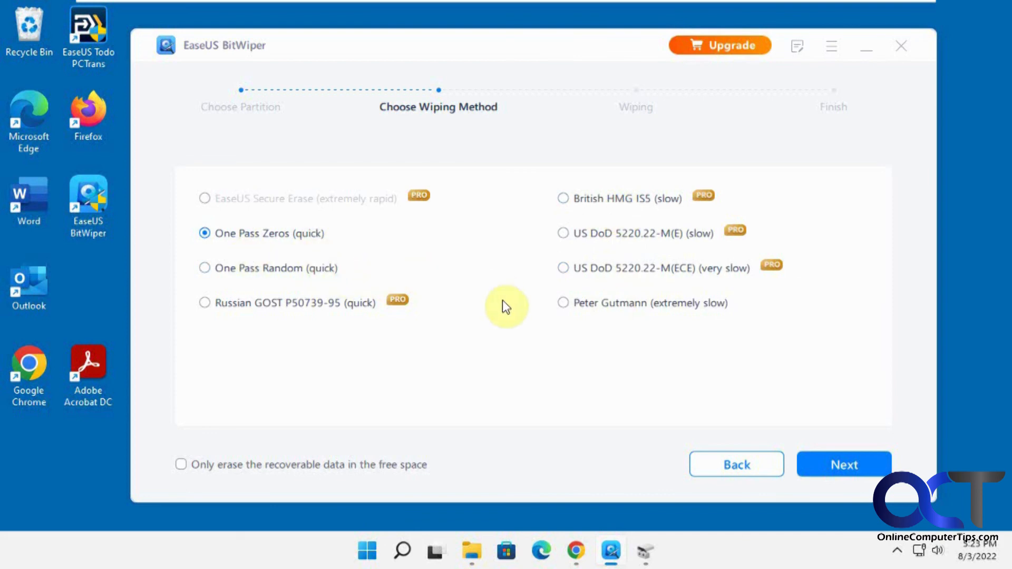
mouse_move(529, 268)
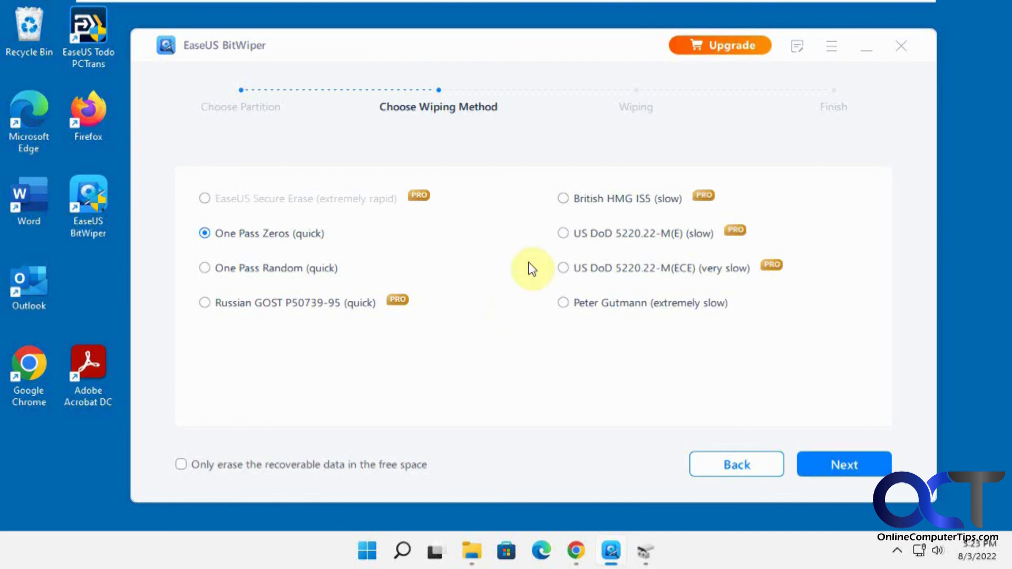